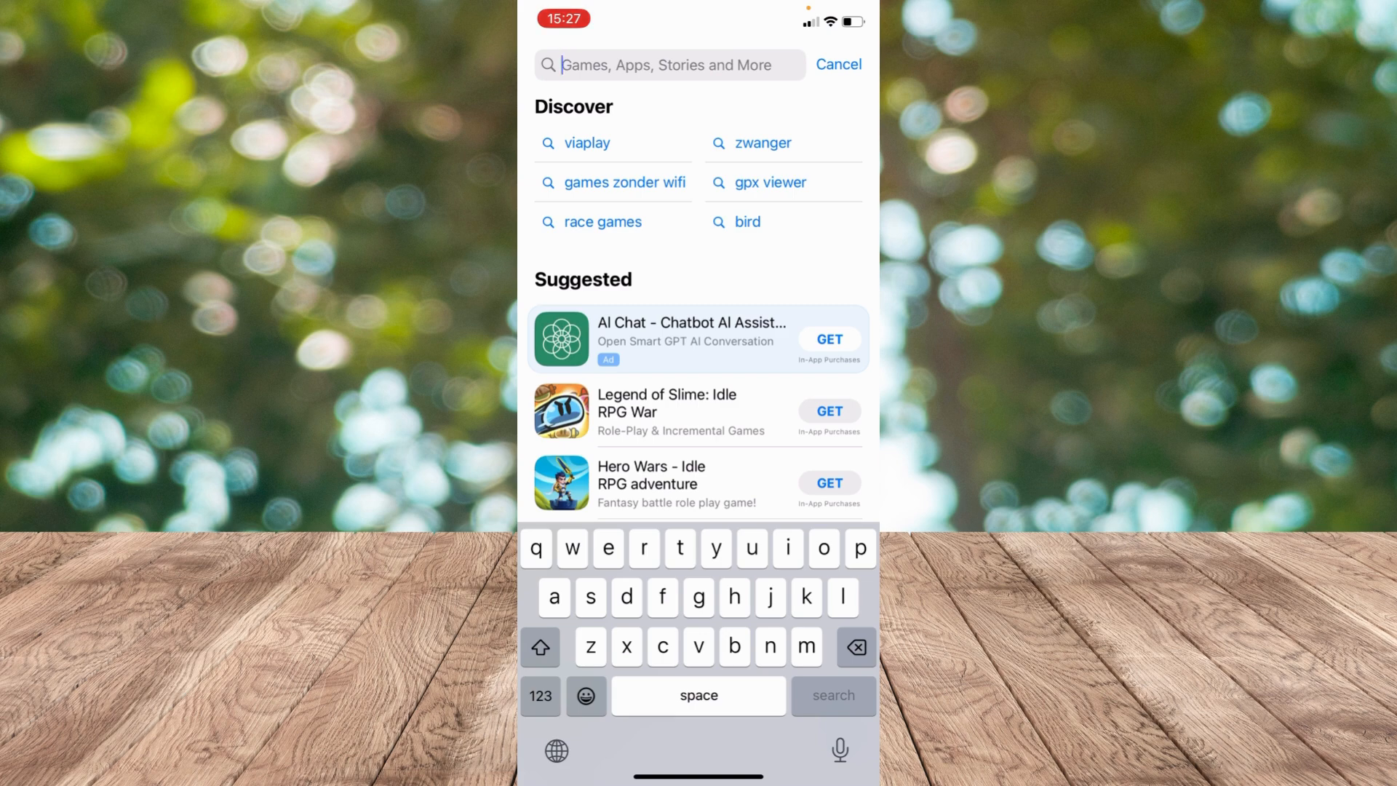
Step: Search the App Store for 'kahoot' to find the Kahoot! app
type("kahoot")
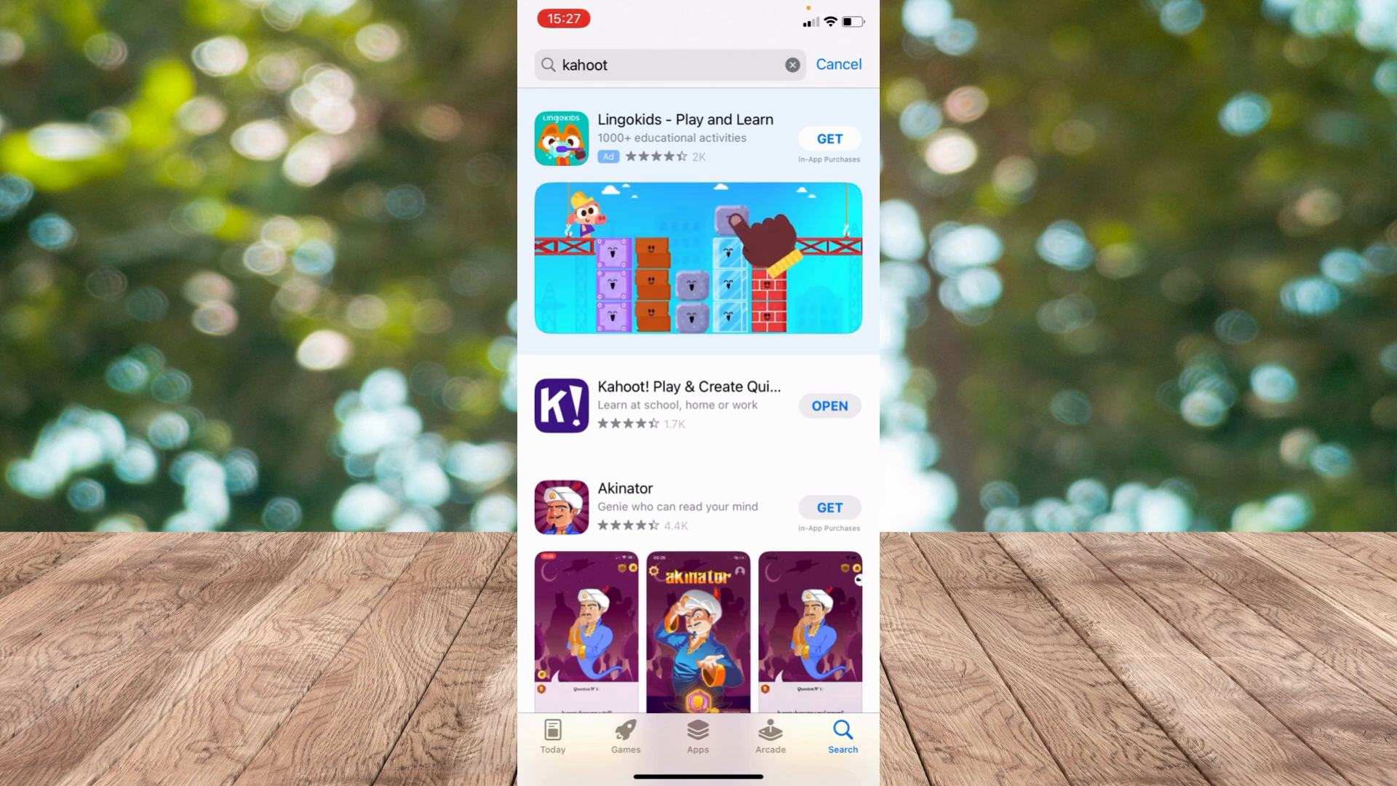
Step: Open Kahoot!, confirm the birth date, and accept a suggested available username
left_click(828, 405)
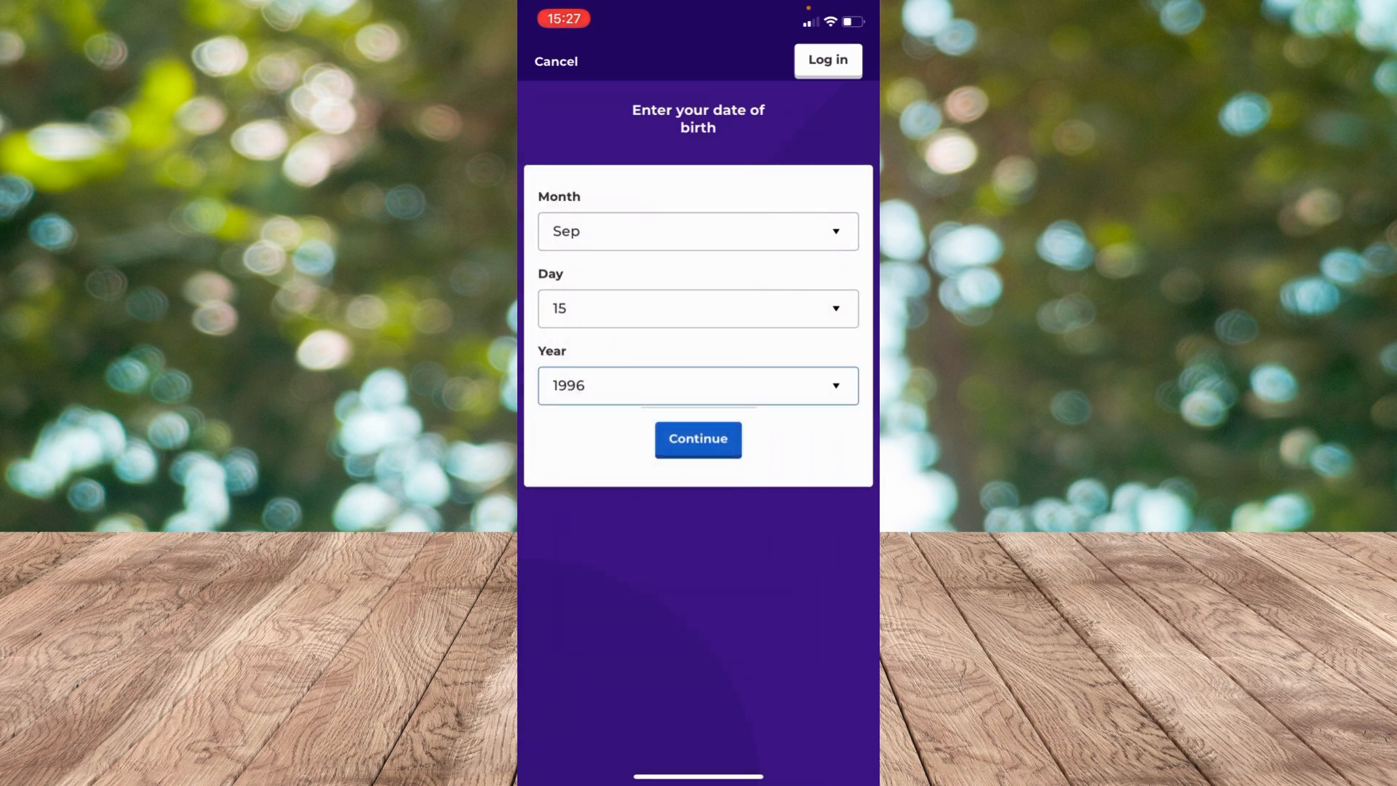
left_click(698, 438)
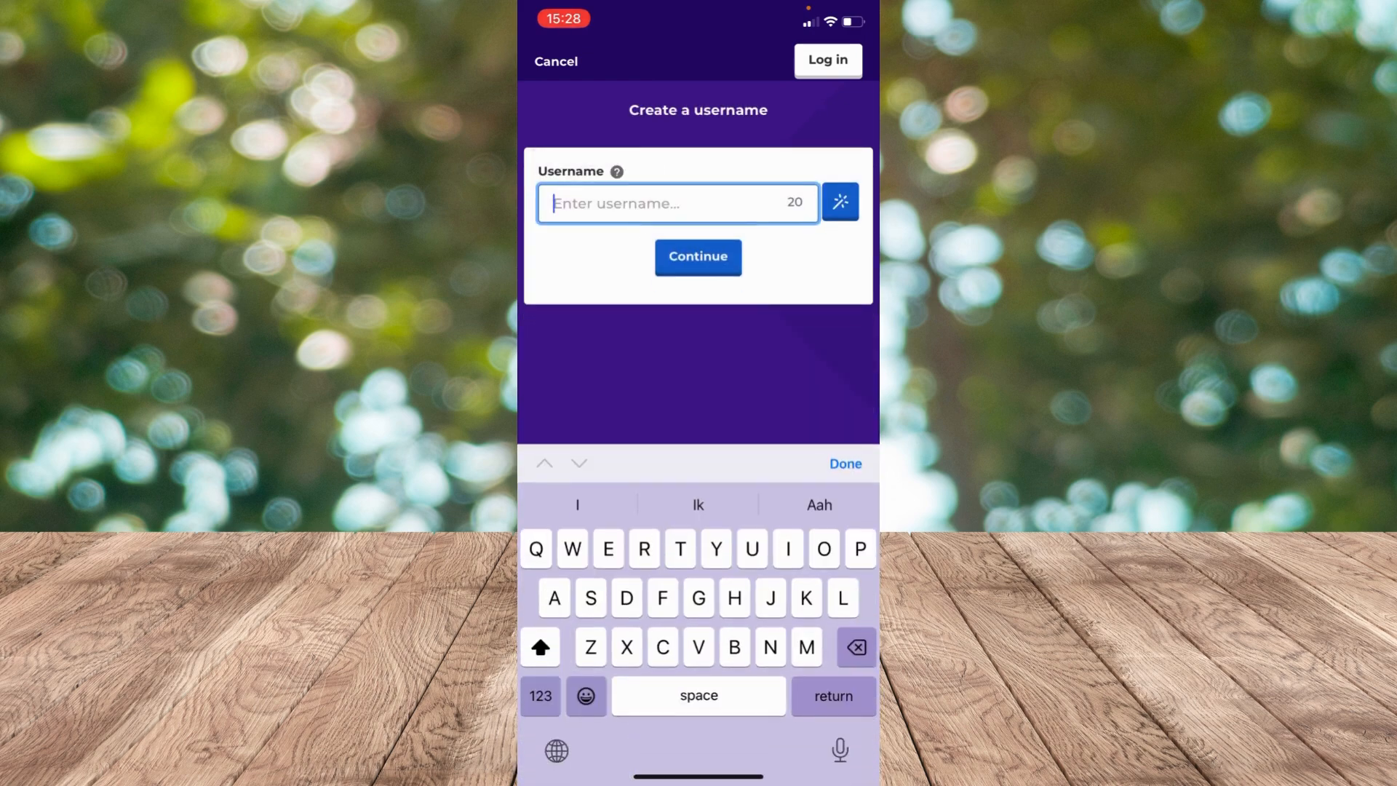
type("KahootQuiz1234")
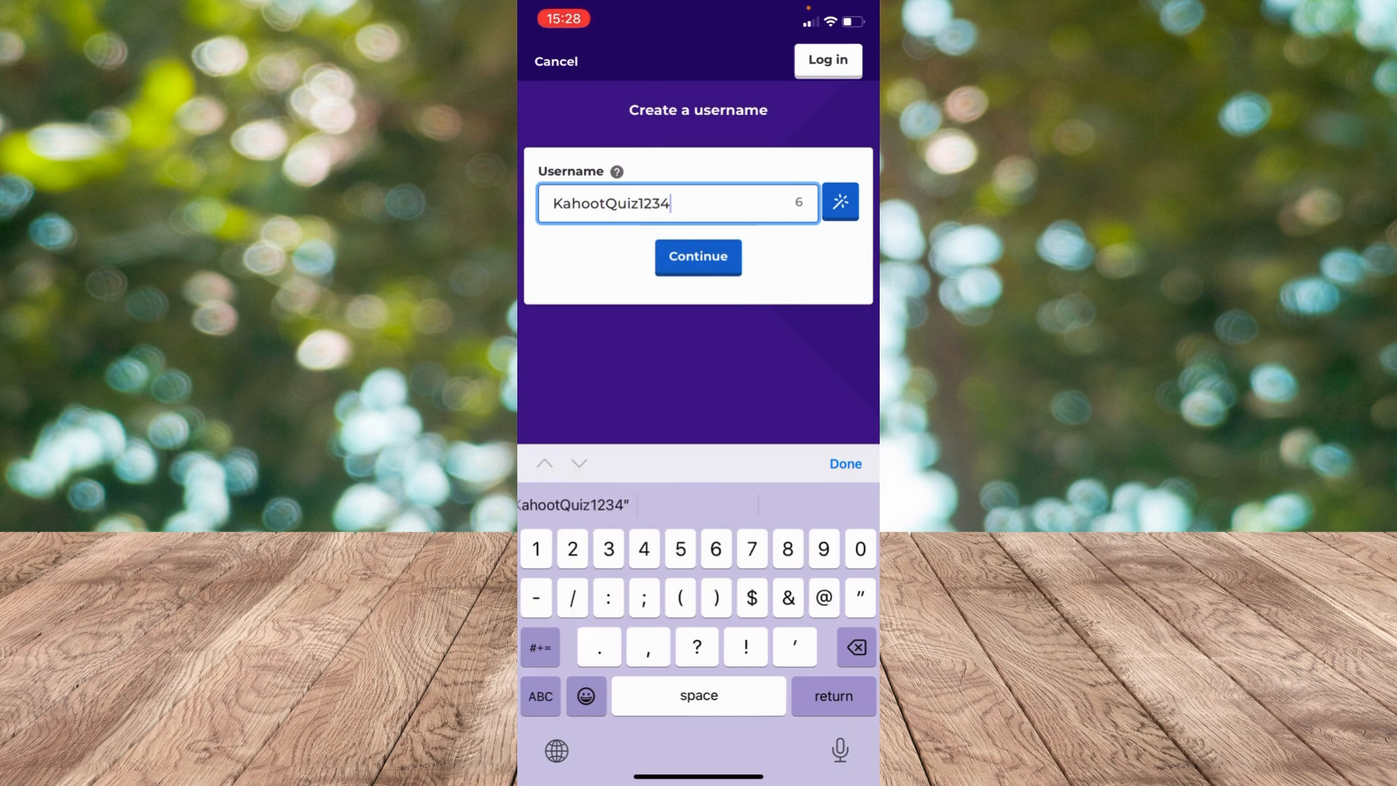
left_click(697, 258)
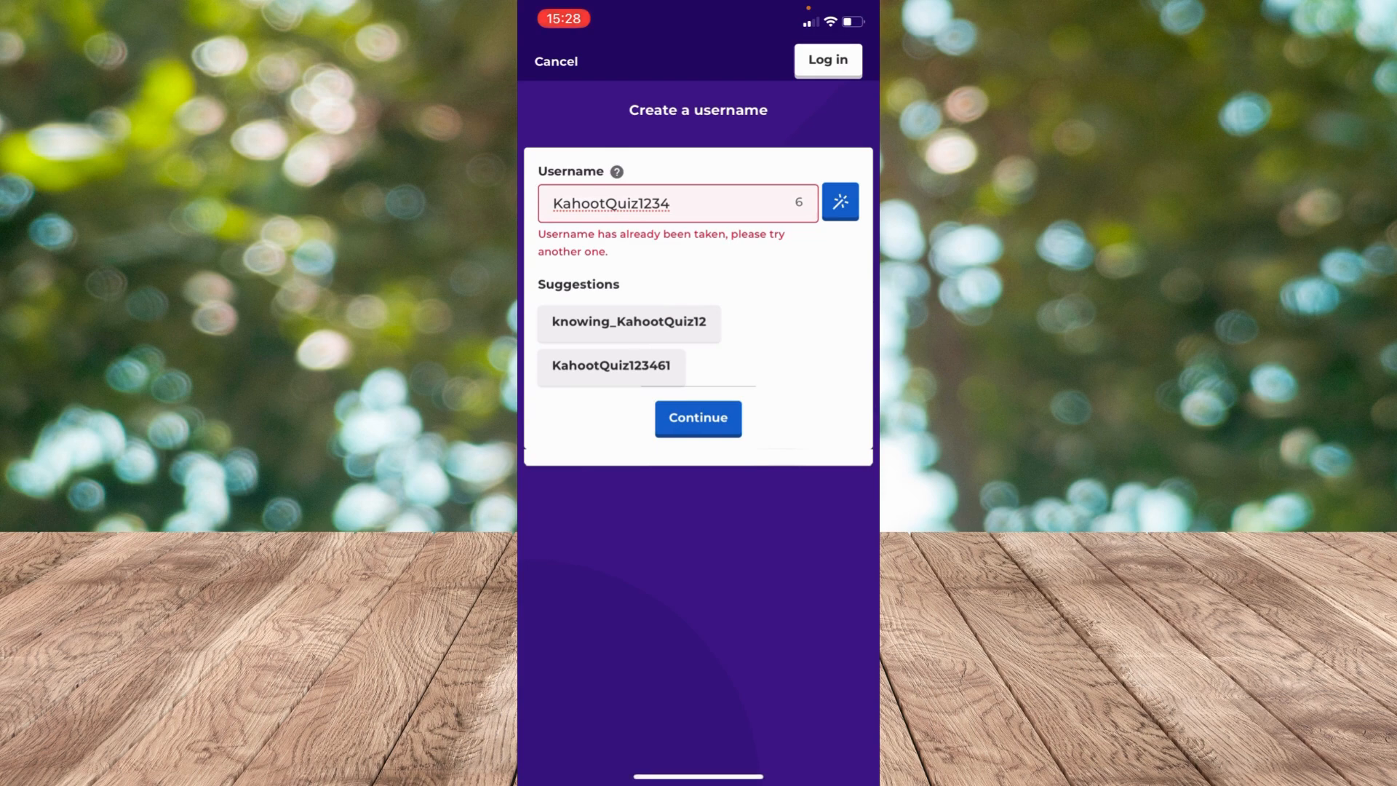
left_click(610, 365)
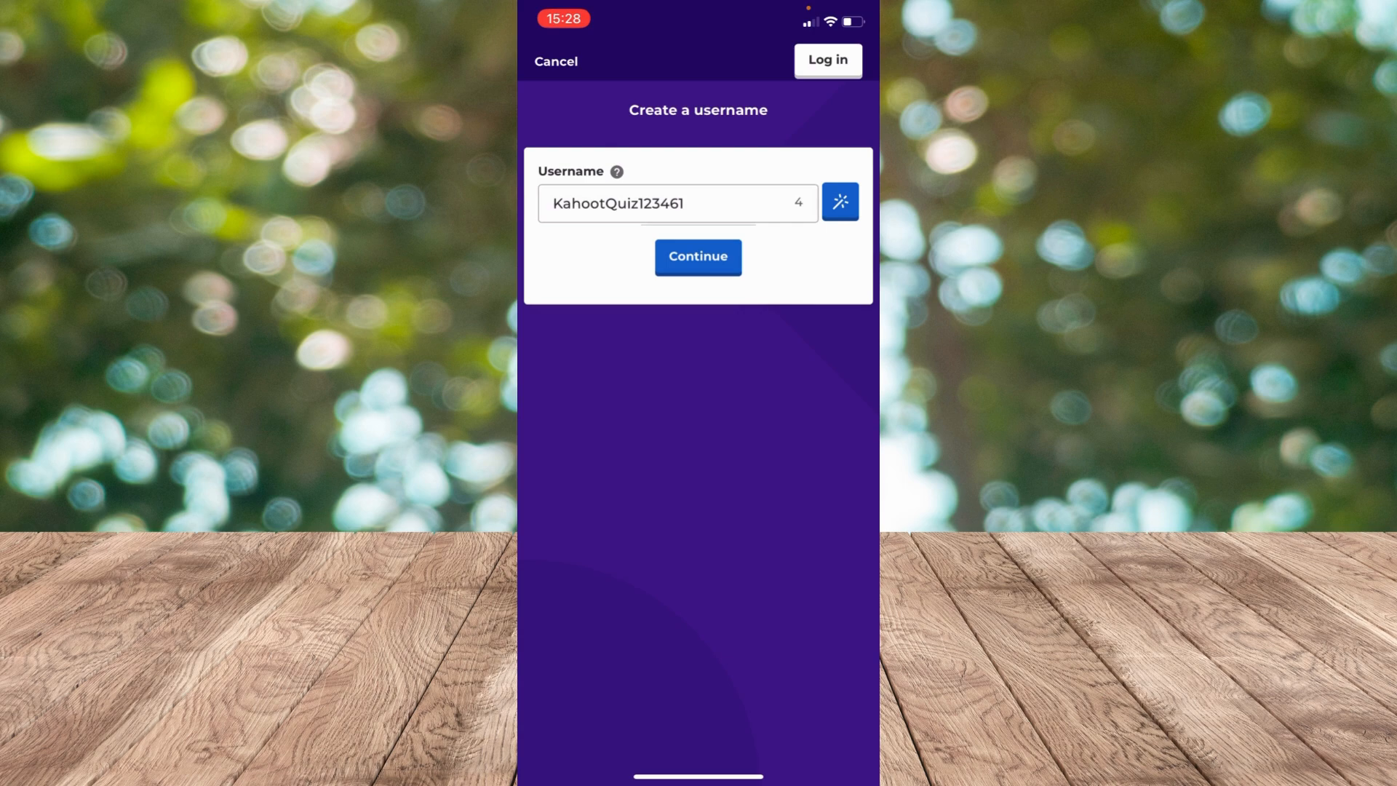
left_click(698, 257)
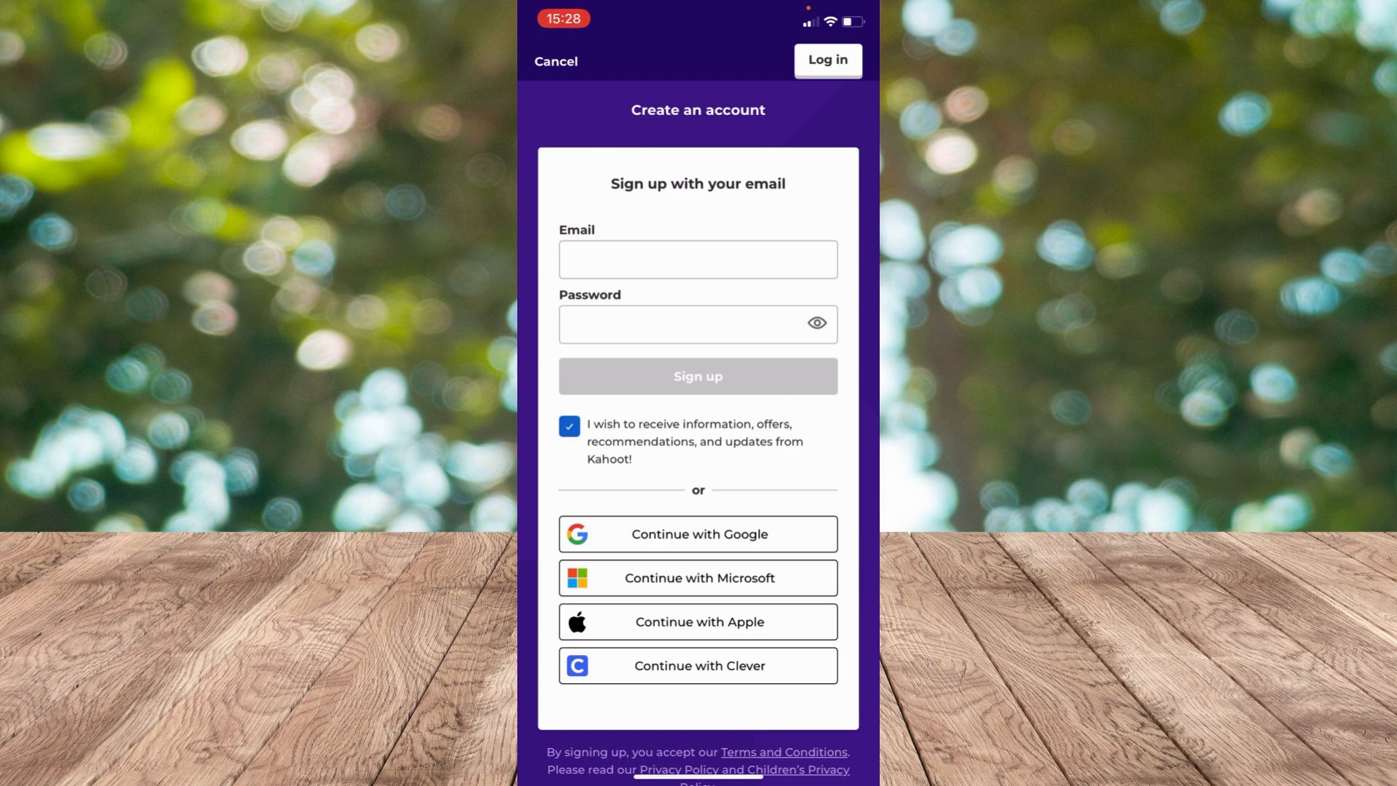
Step: Sign up via an external sign-on account, skipping the upgrade offer and profile details
left_click(698, 533)
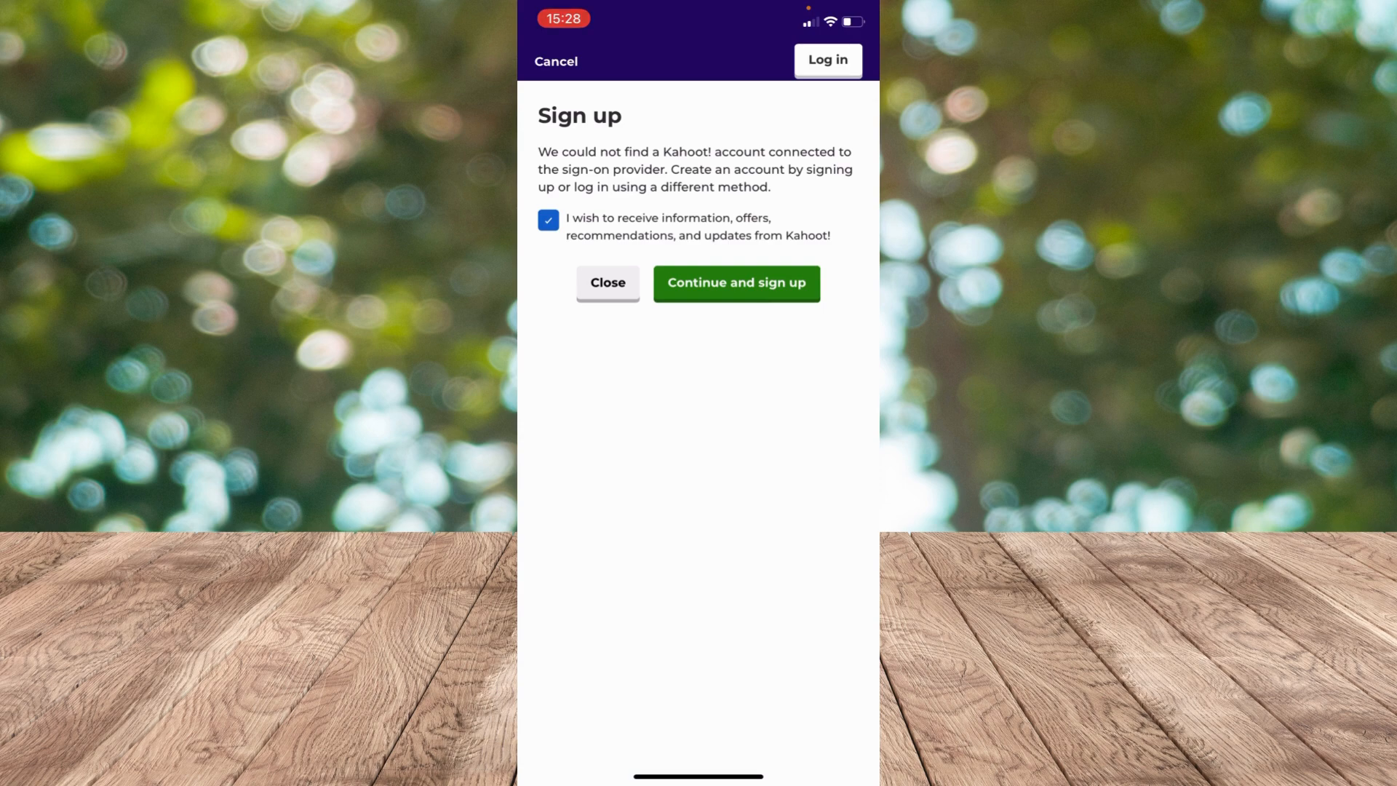
left_click(735, 282)
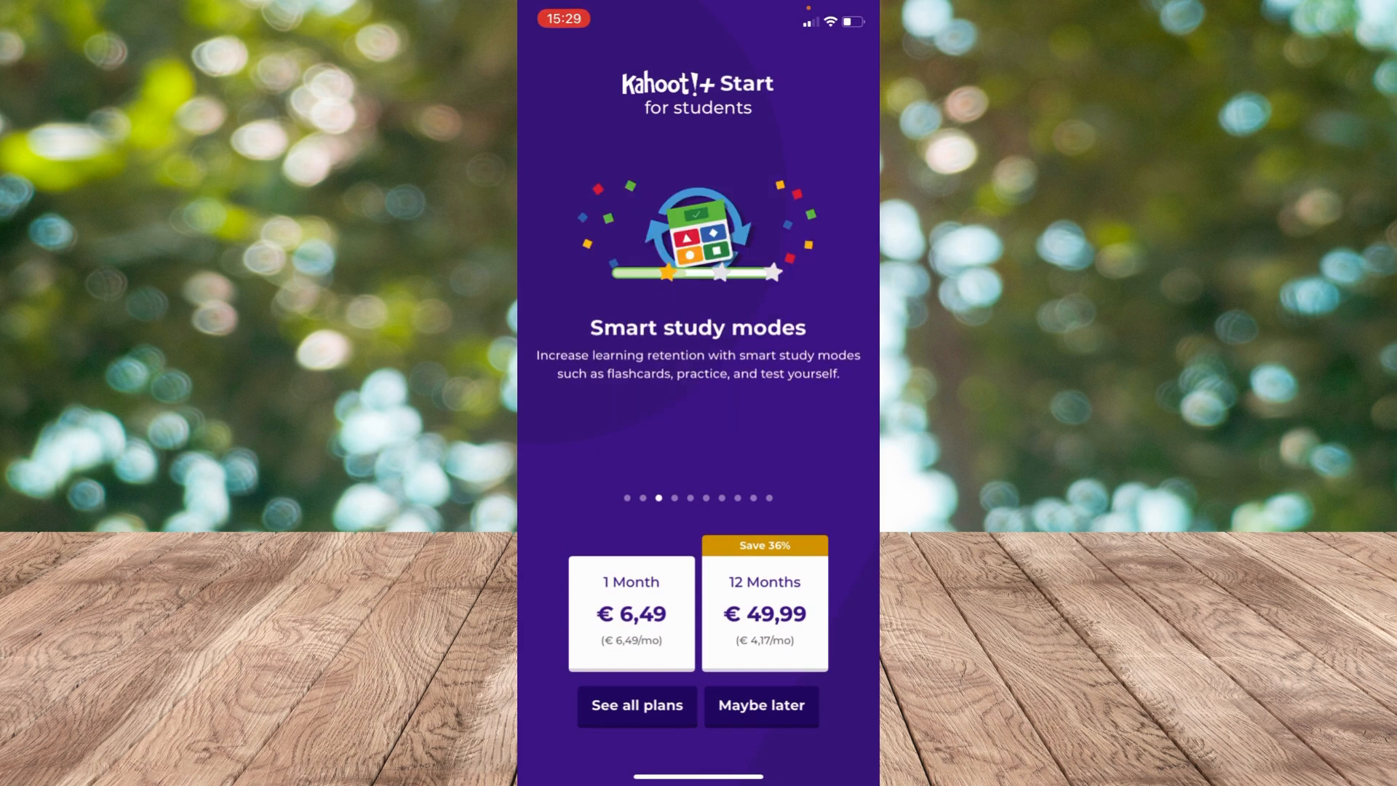
left_click(761, 706)
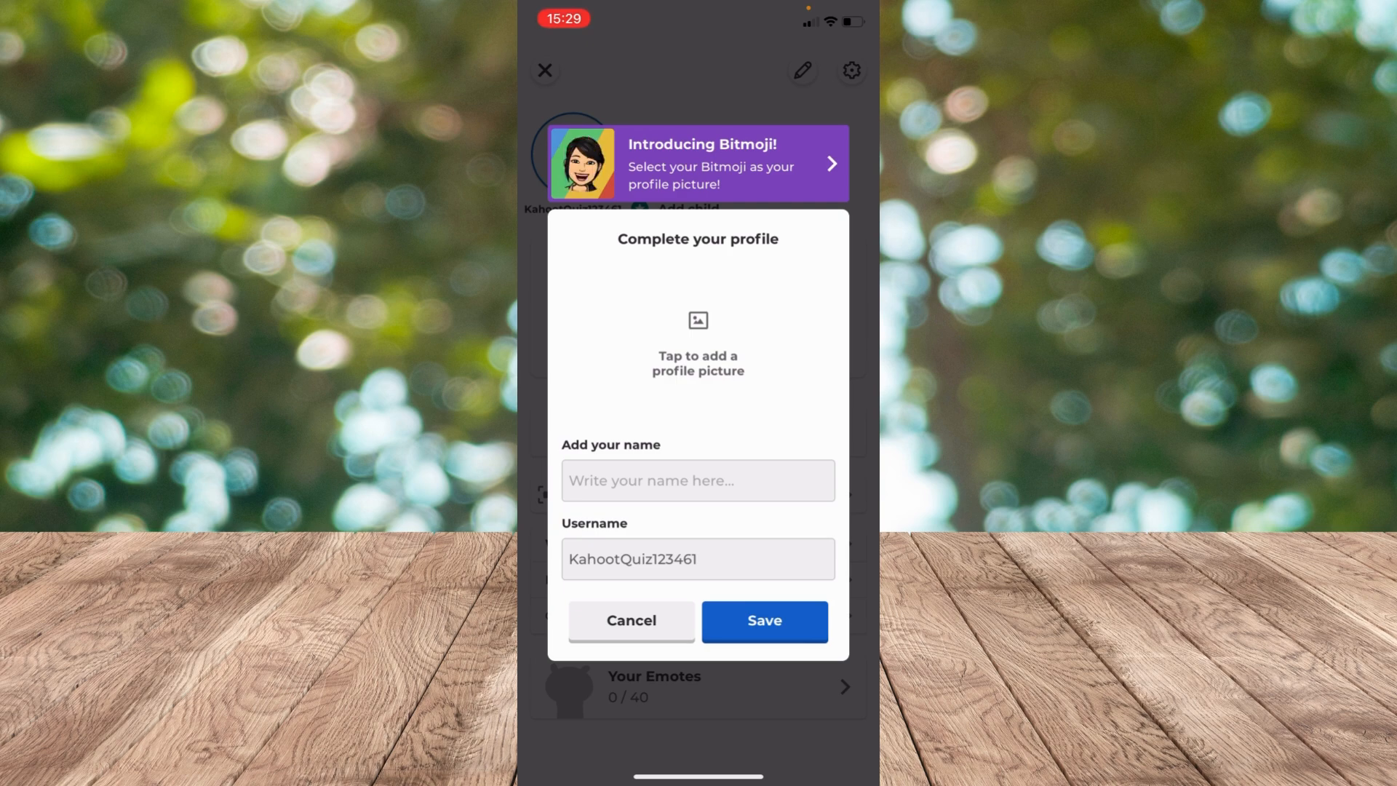
left_click(631, 621)
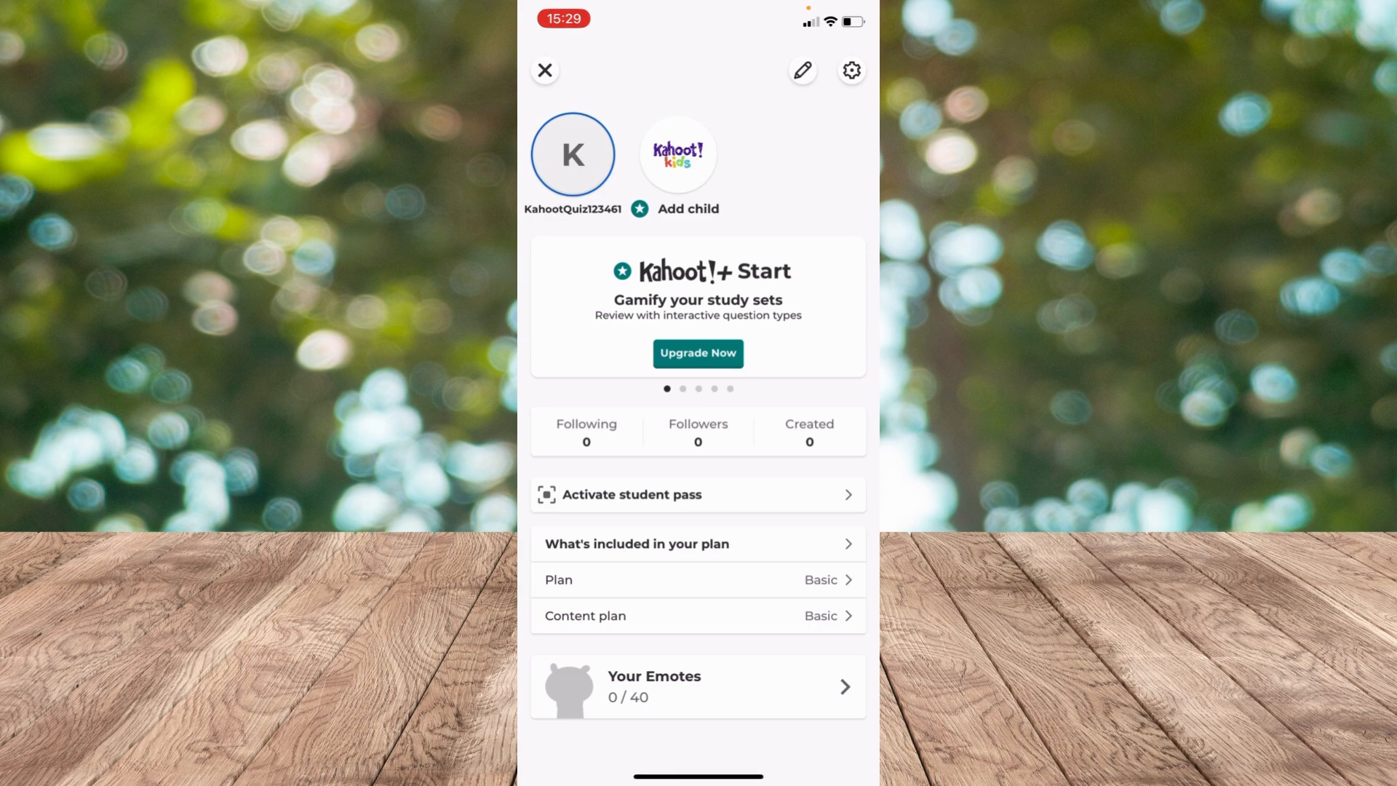
Step: Create a new kahoot draft titled 'Kahoot Quiz'
left_click(801, 71)
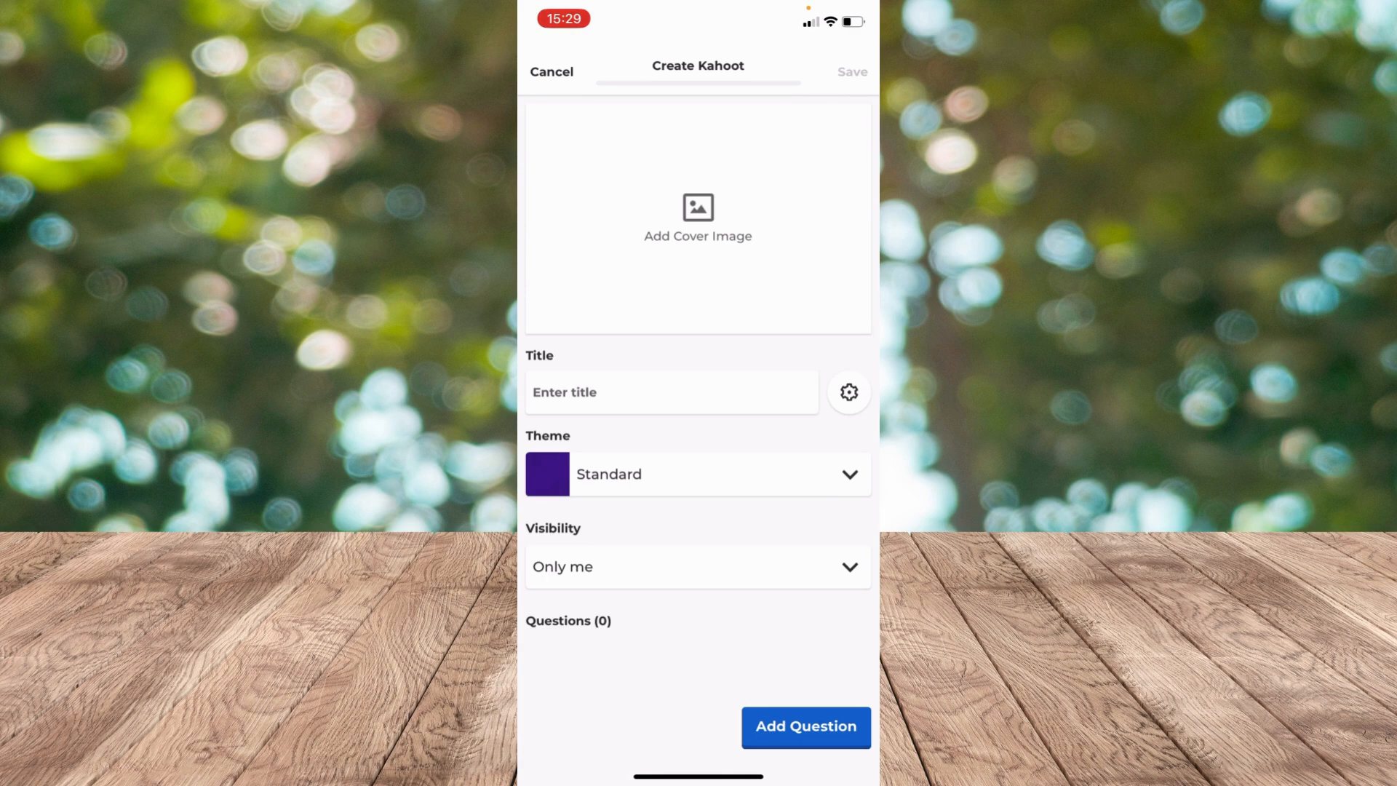
left_click(671, 392)
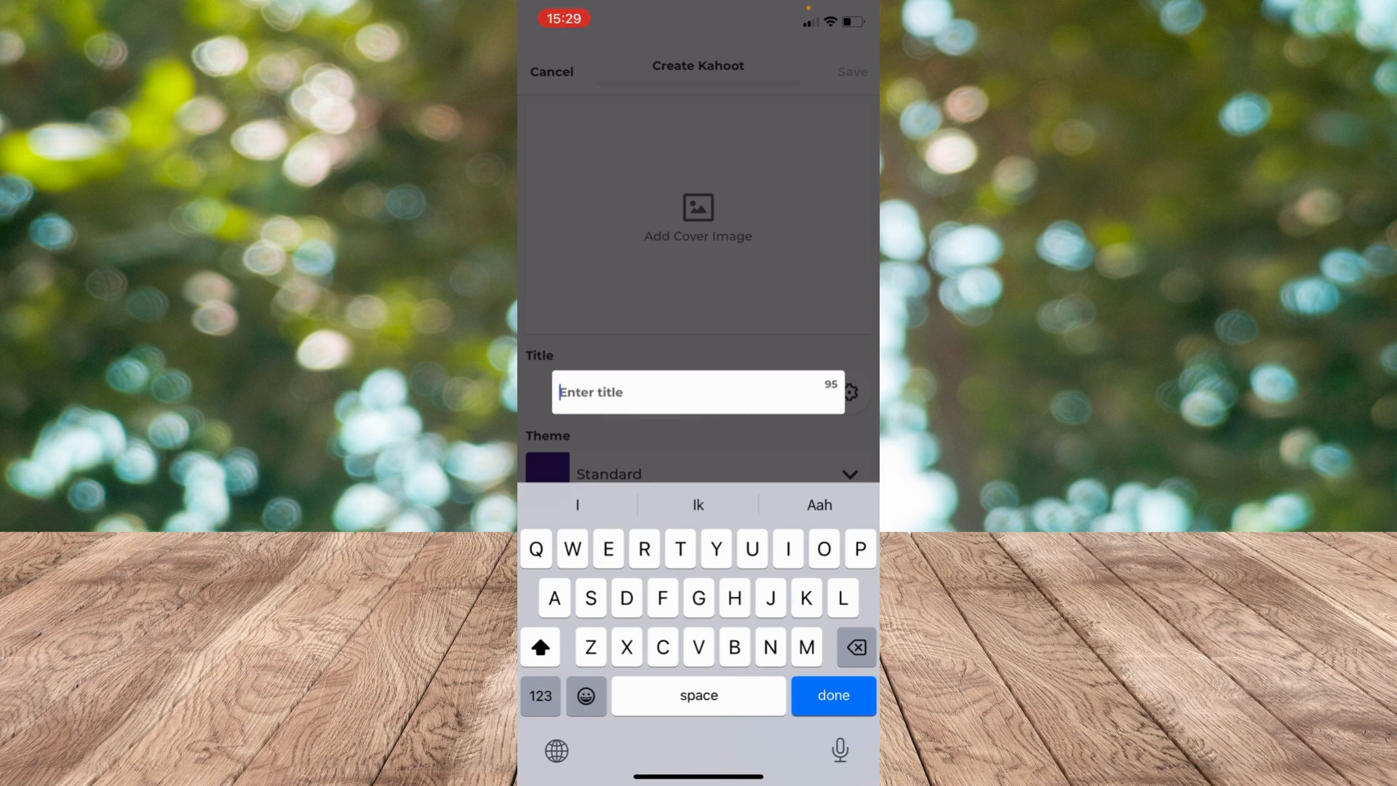
type("Kahoot")
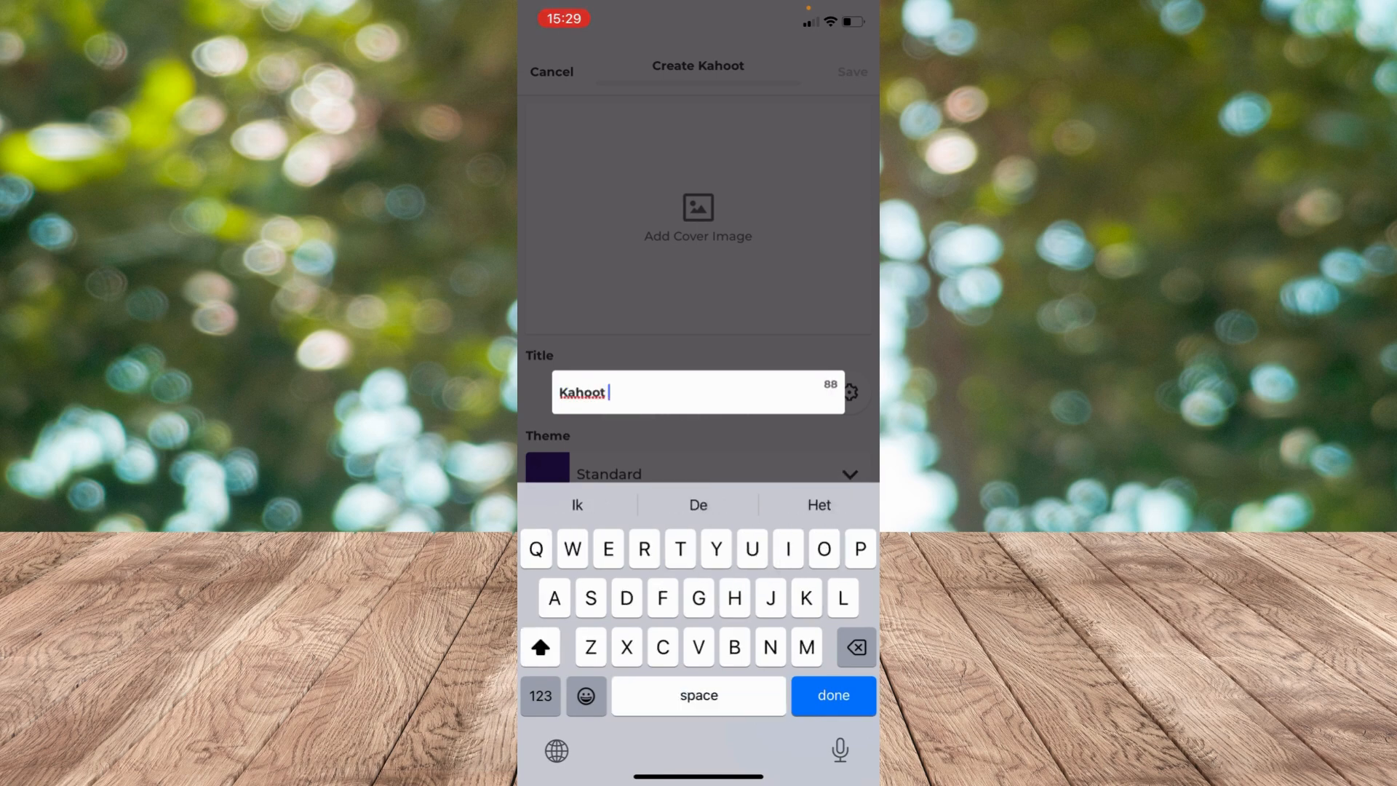
left_click(831, 695)
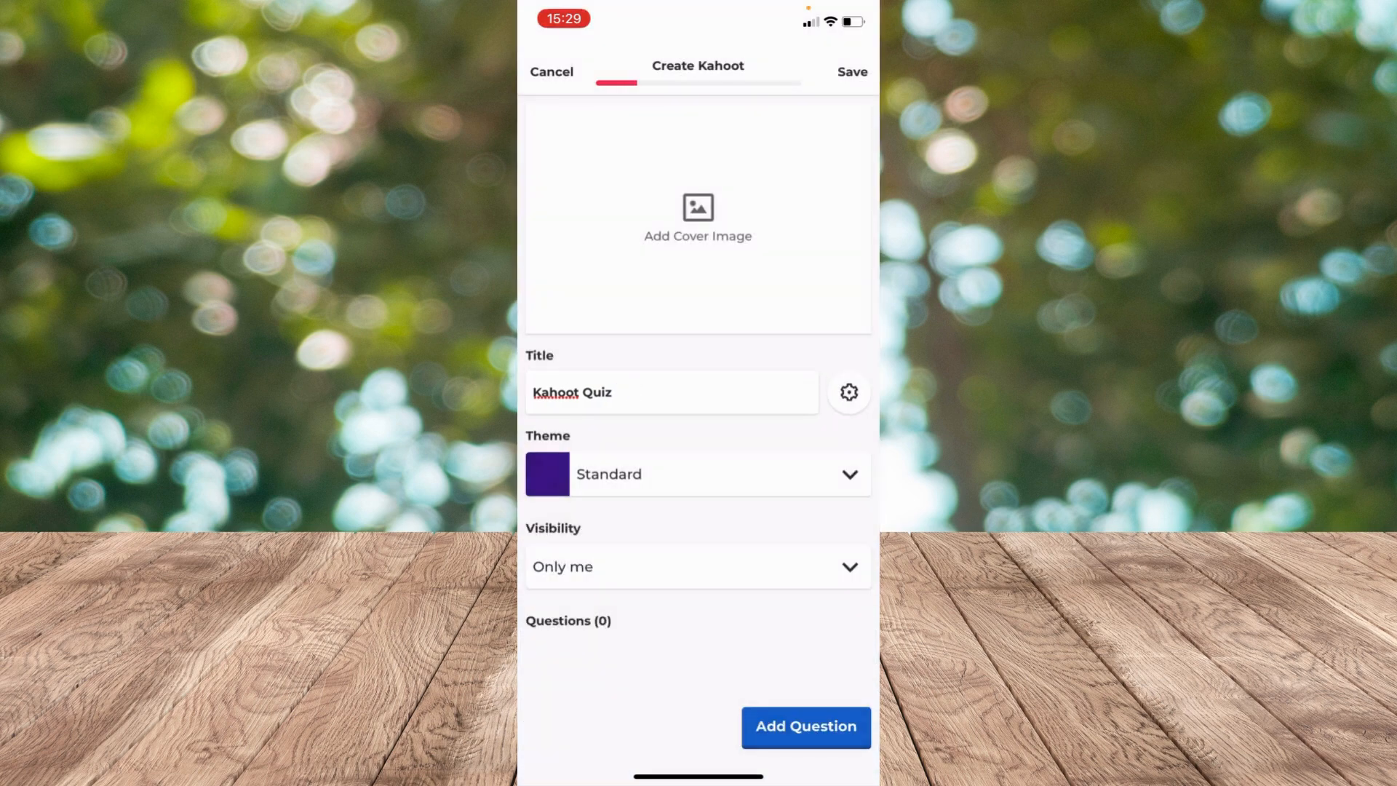
Step: Add the water bottle cover photo, apply the Spring theme, and set visibility to Public
left_click(698, 214)
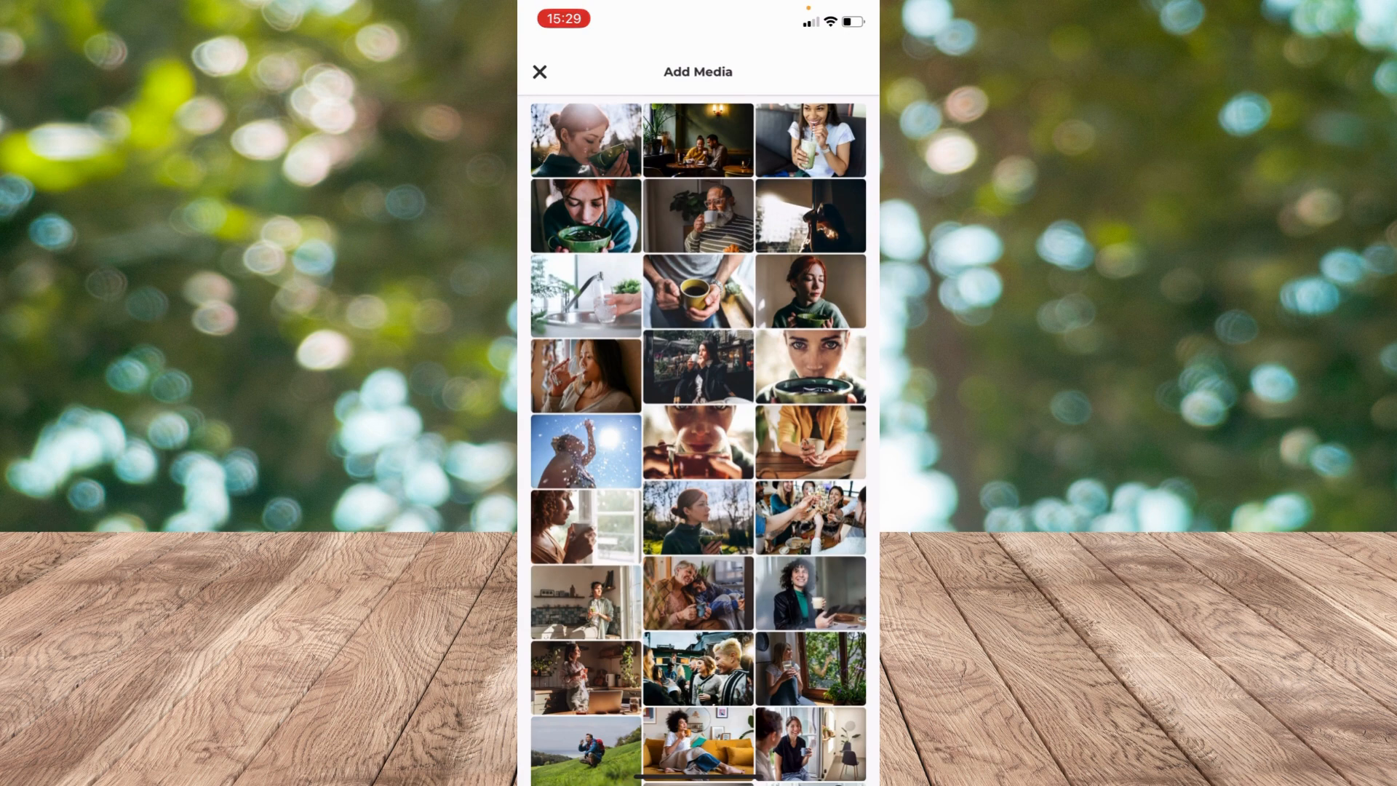
scroll("down", 3)
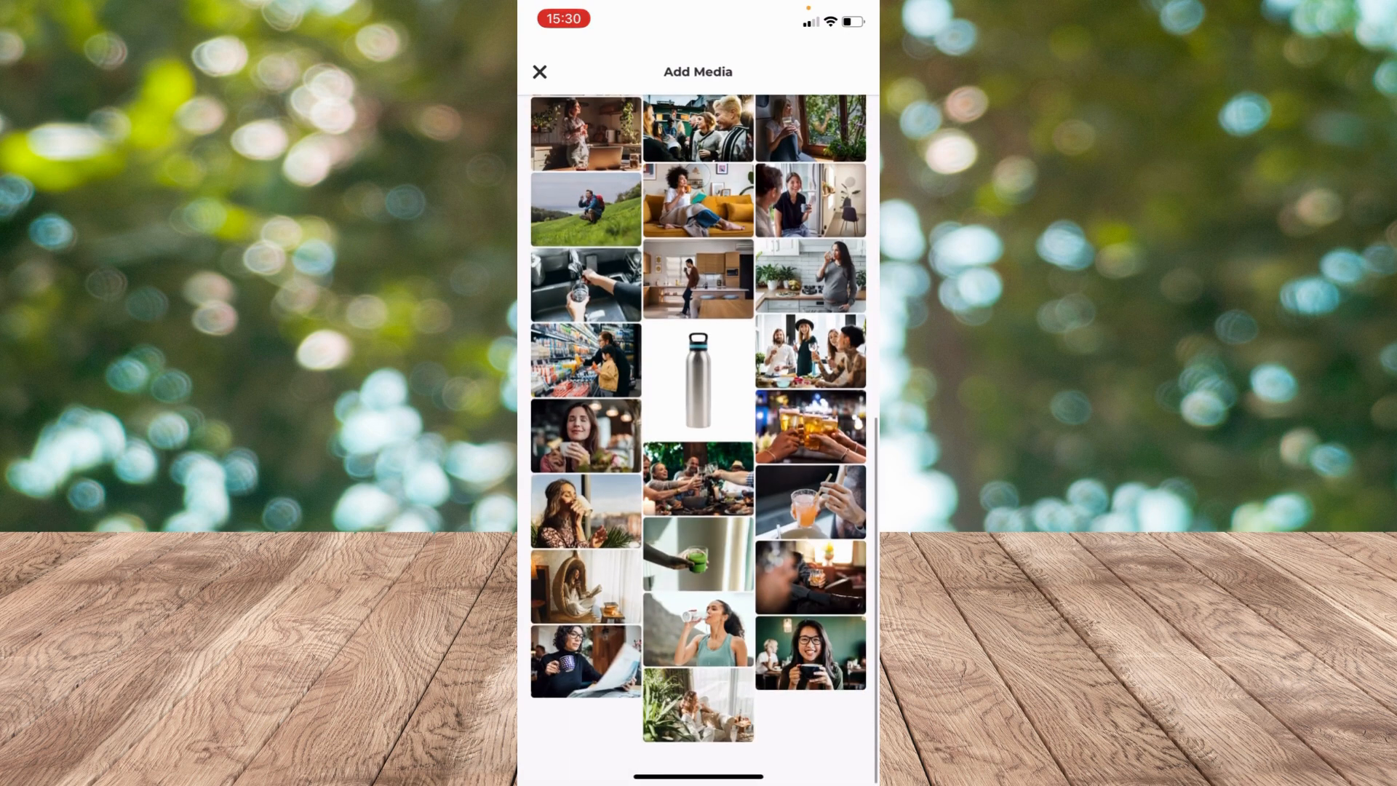
left_click(698, 374)
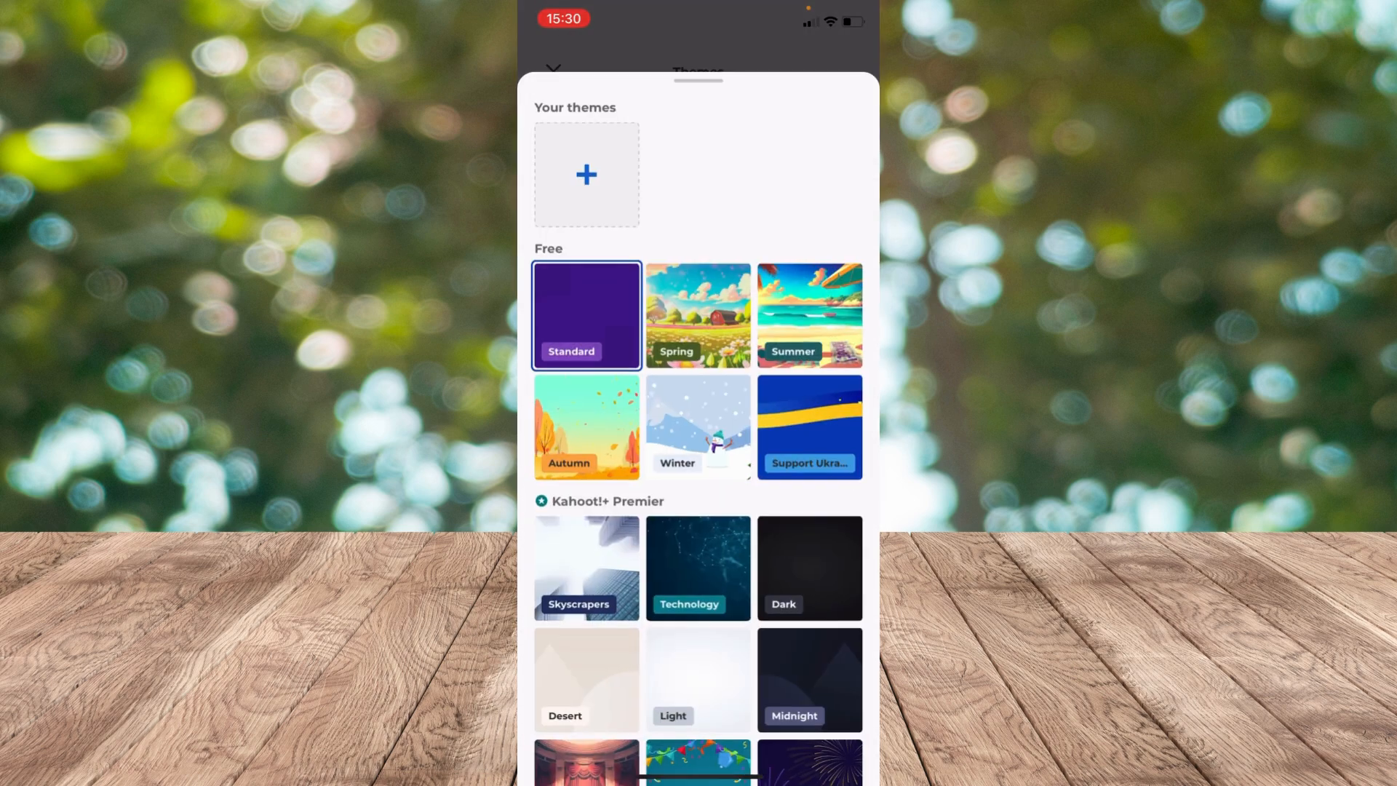
scroll("down", 3)
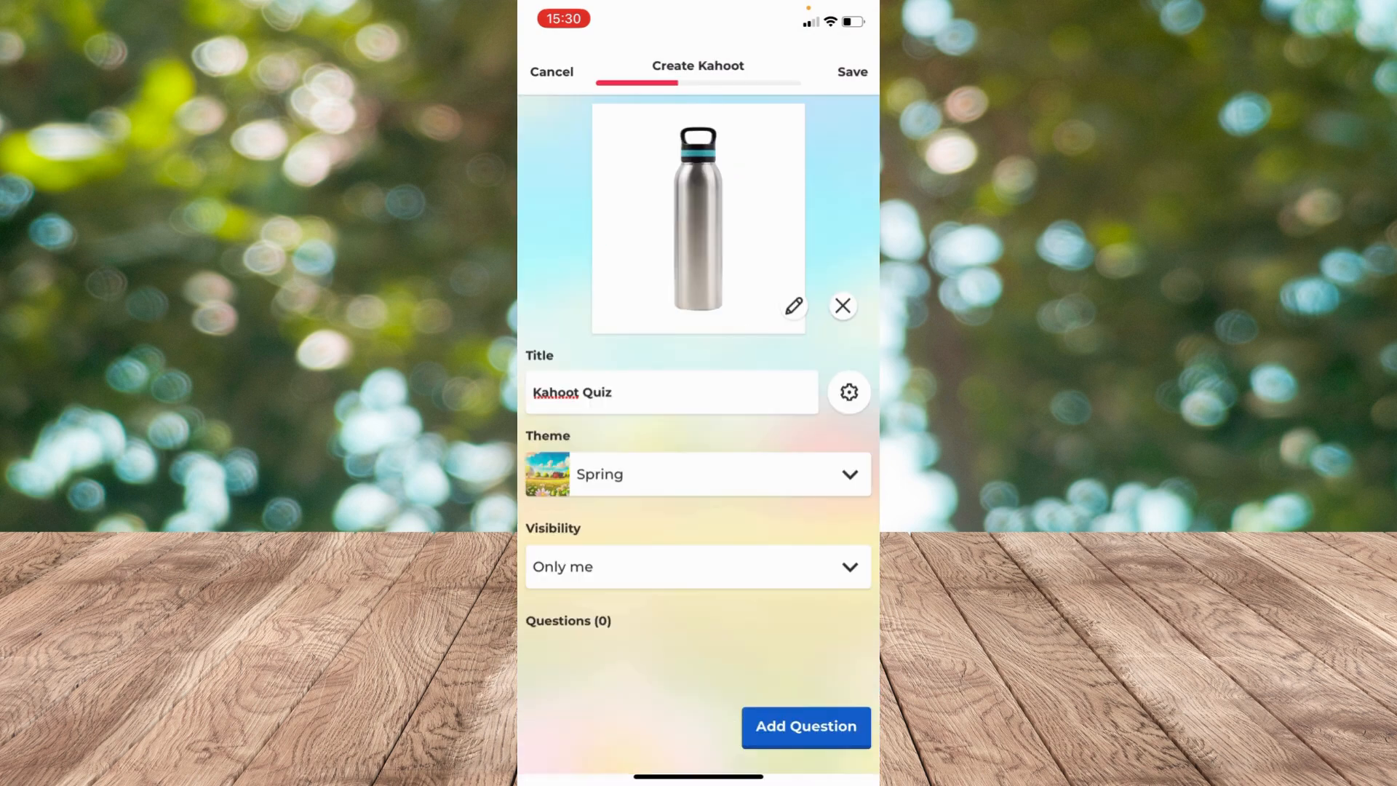
left_click(698, 566)
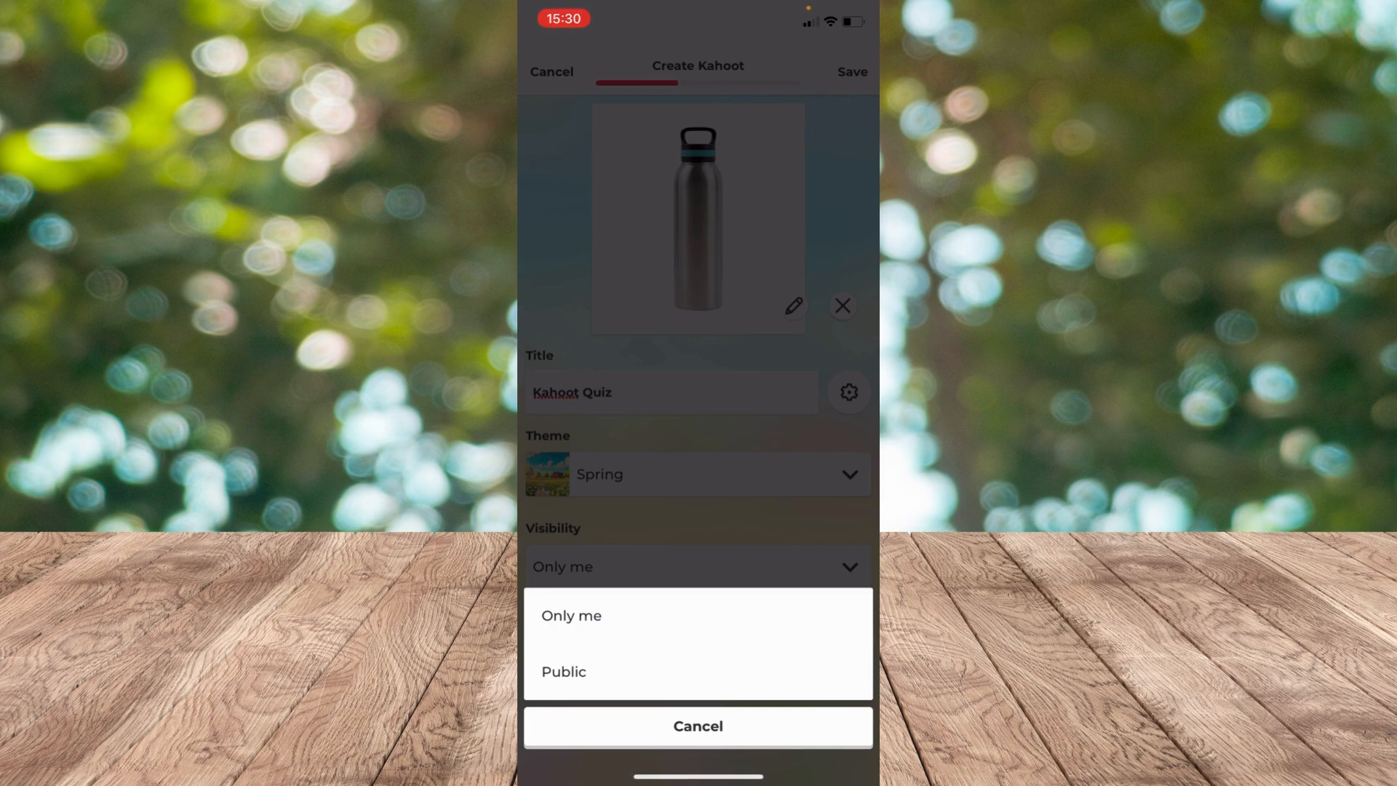
left_click(563, 670)
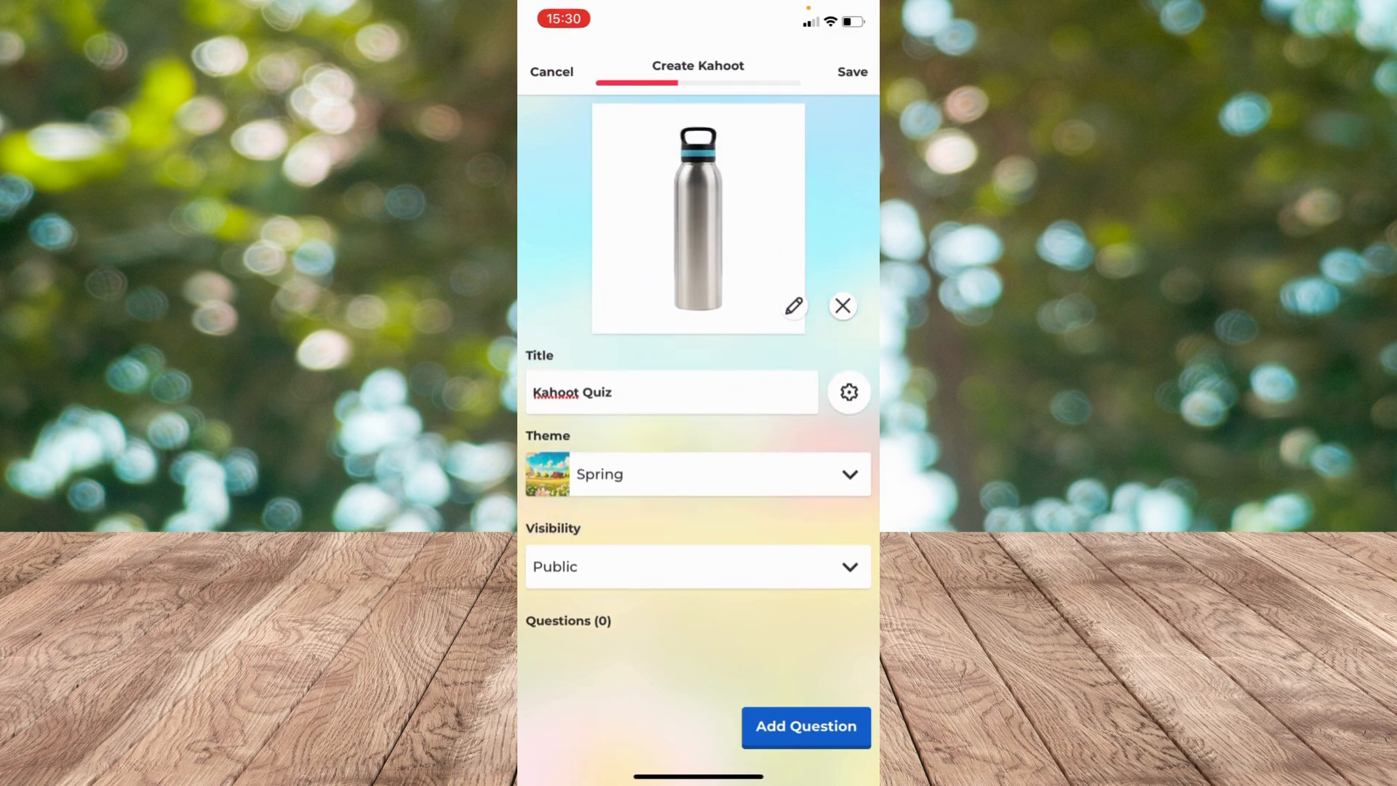
left_click(805, 726)
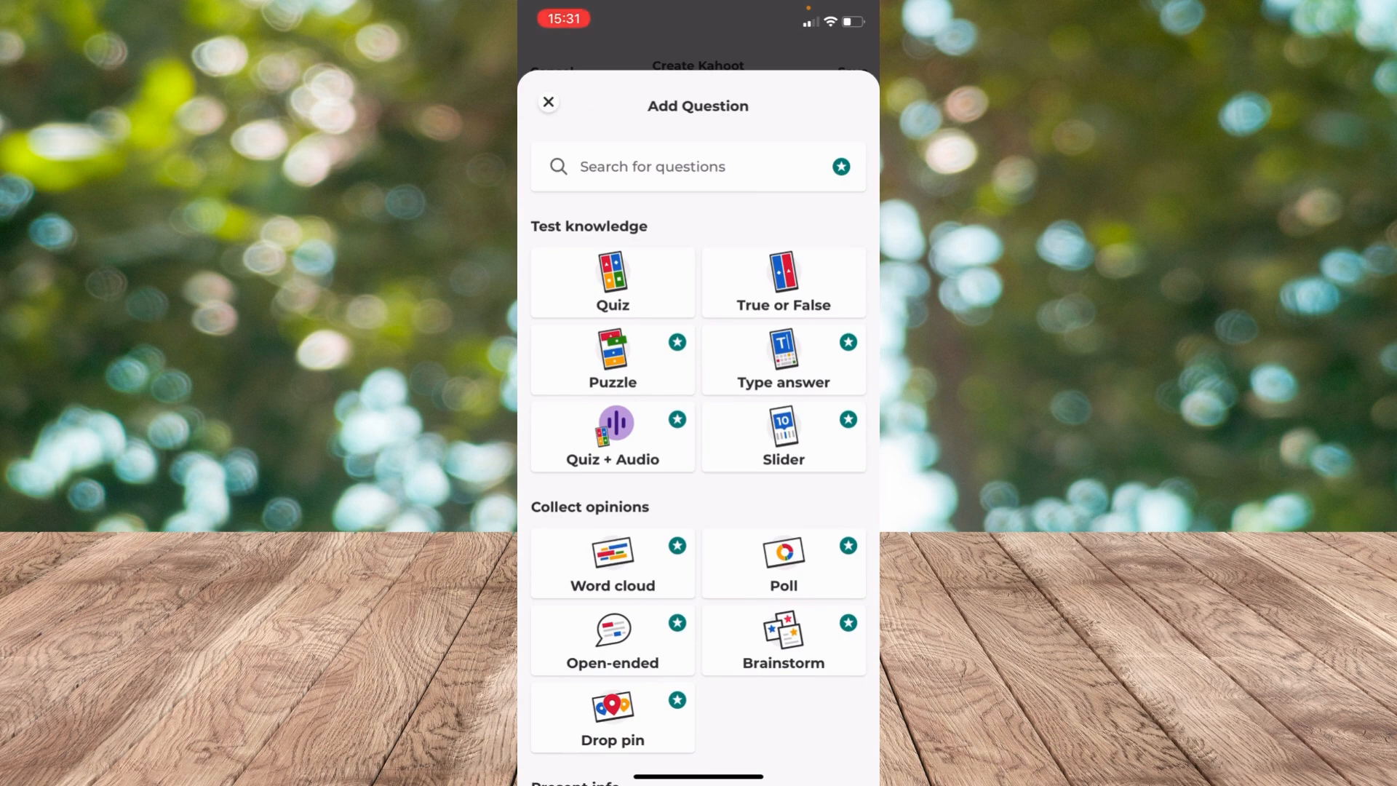
Step: Add a Quiz question reading 'What numbers do you see? 2 3 4'
left_click(548, 102)
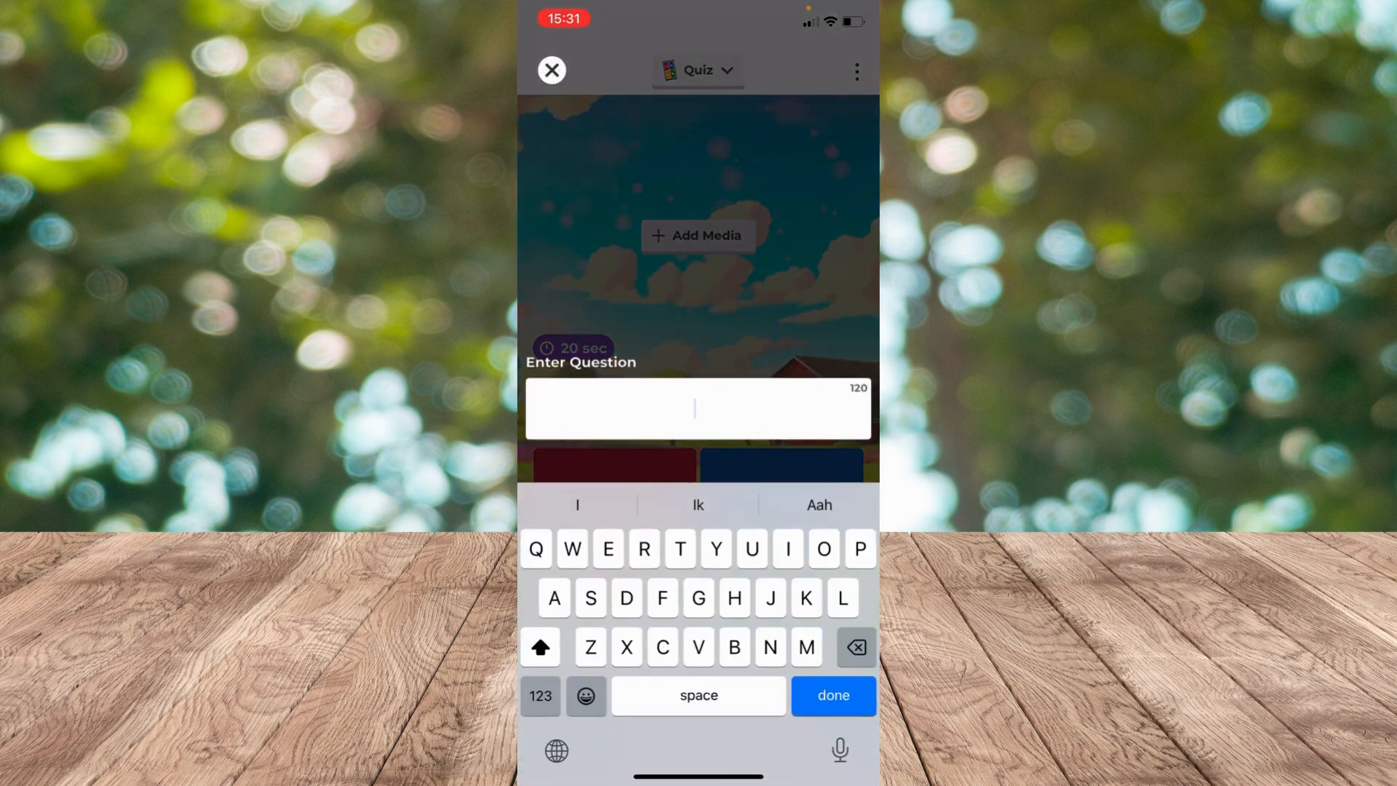
type("What numbers do you see?")
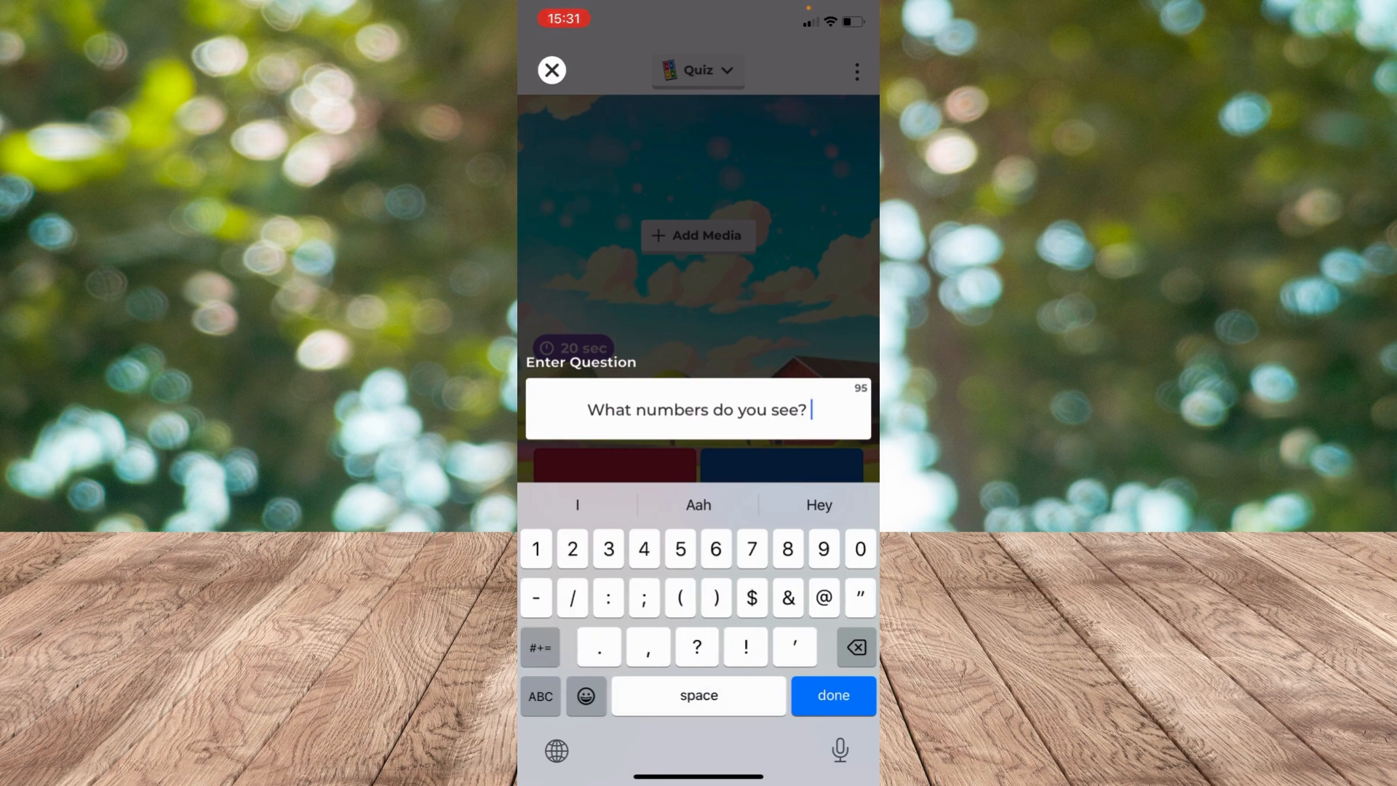
type("2 3 r")
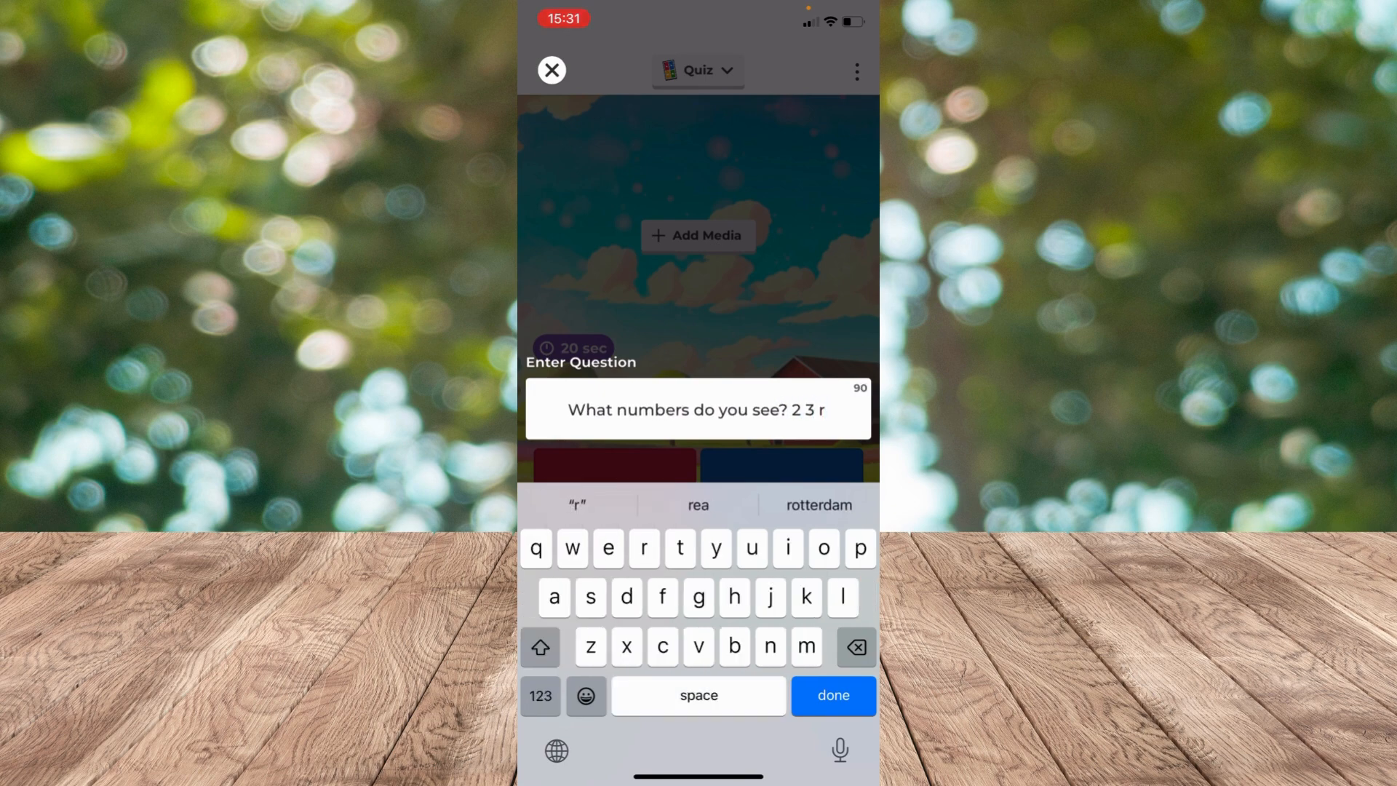
type("4")
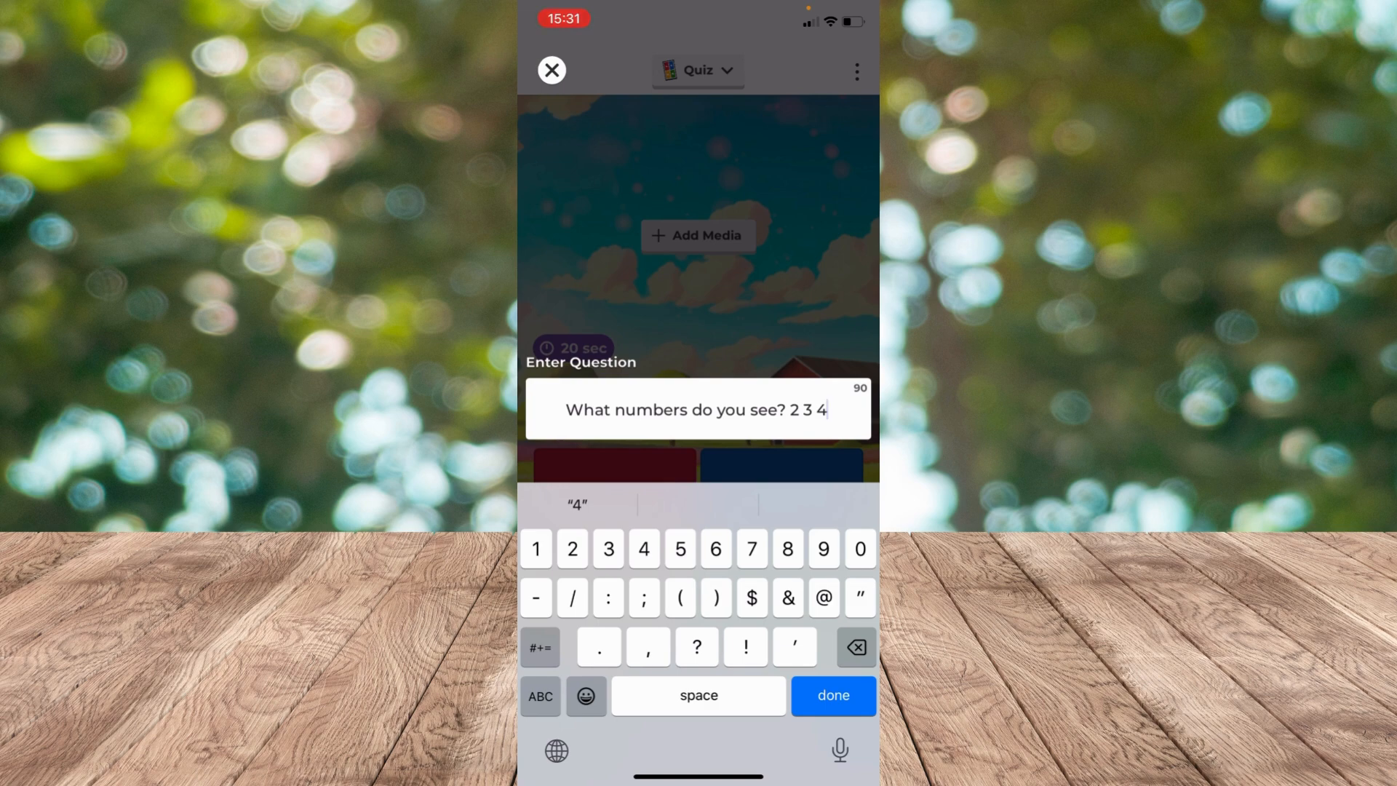
left_click(833, 695)
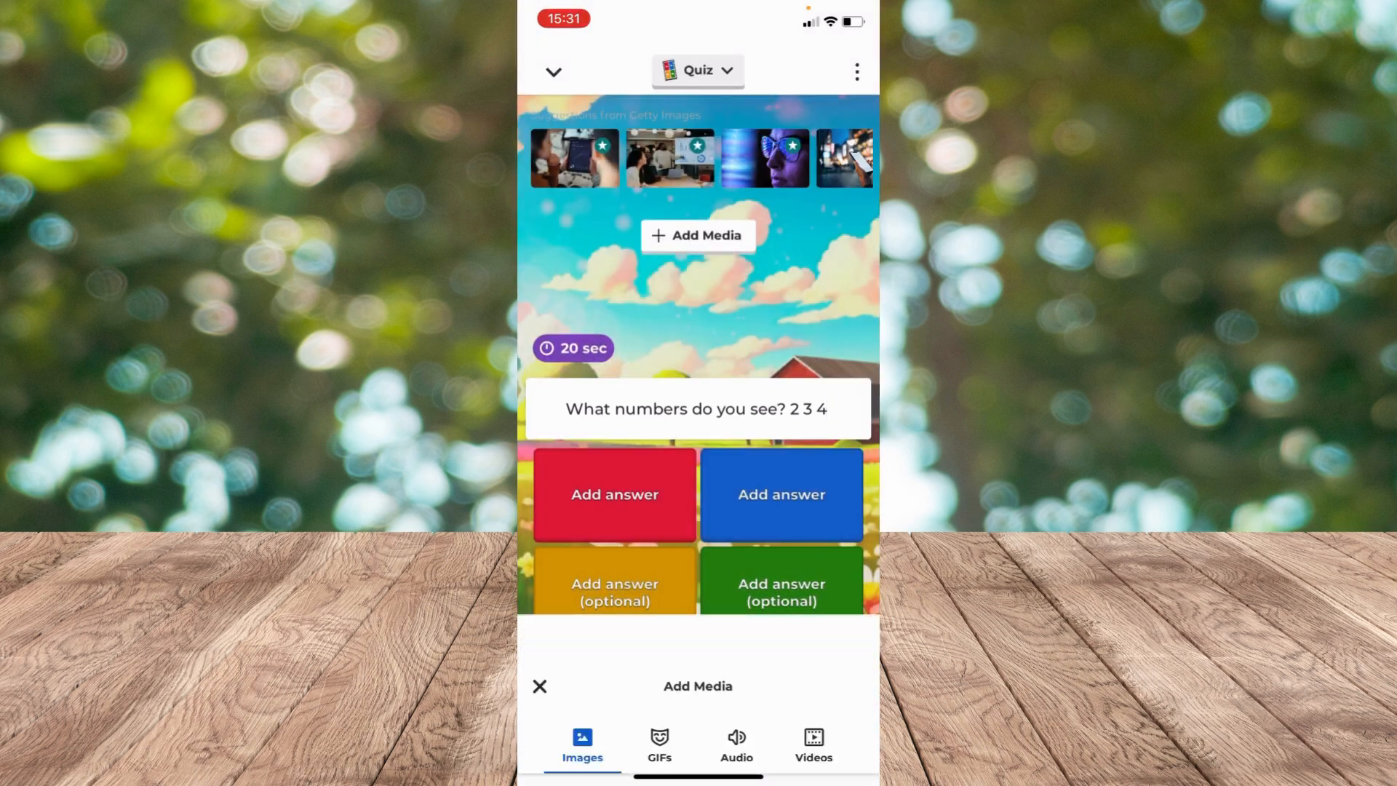
left_click(698, 235)
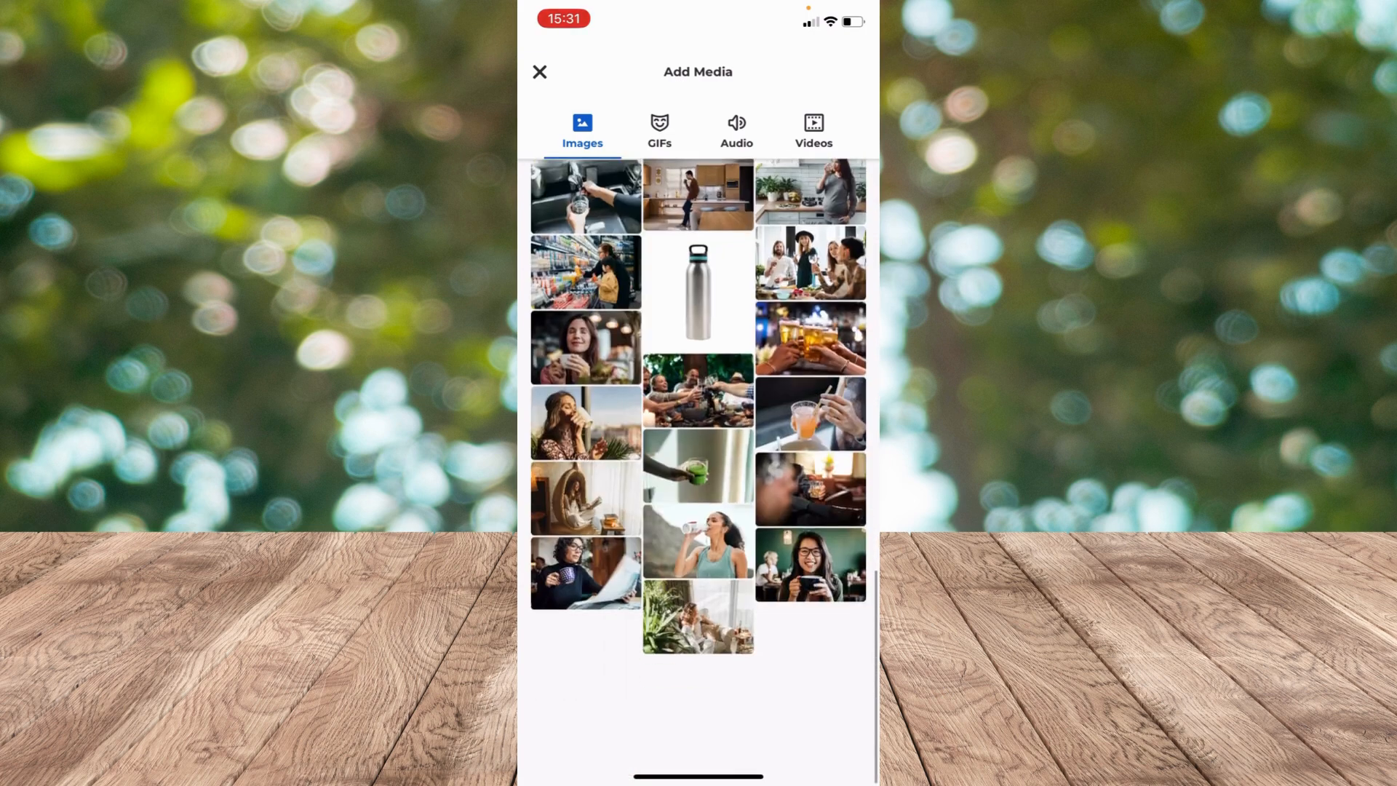
Step: Insert the pug GIF from the GIFs tab into the question
left_click(658, 130)
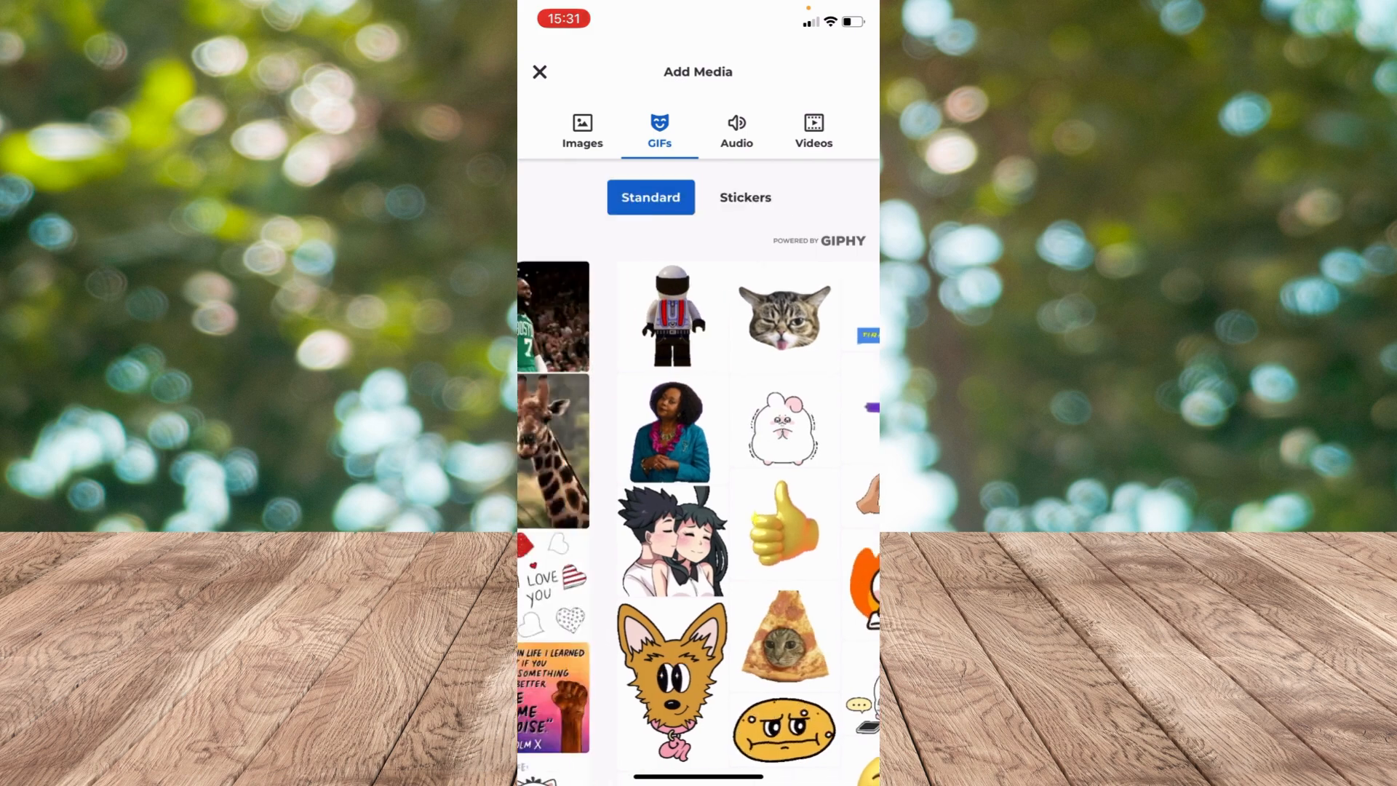
scroll("down", 3)
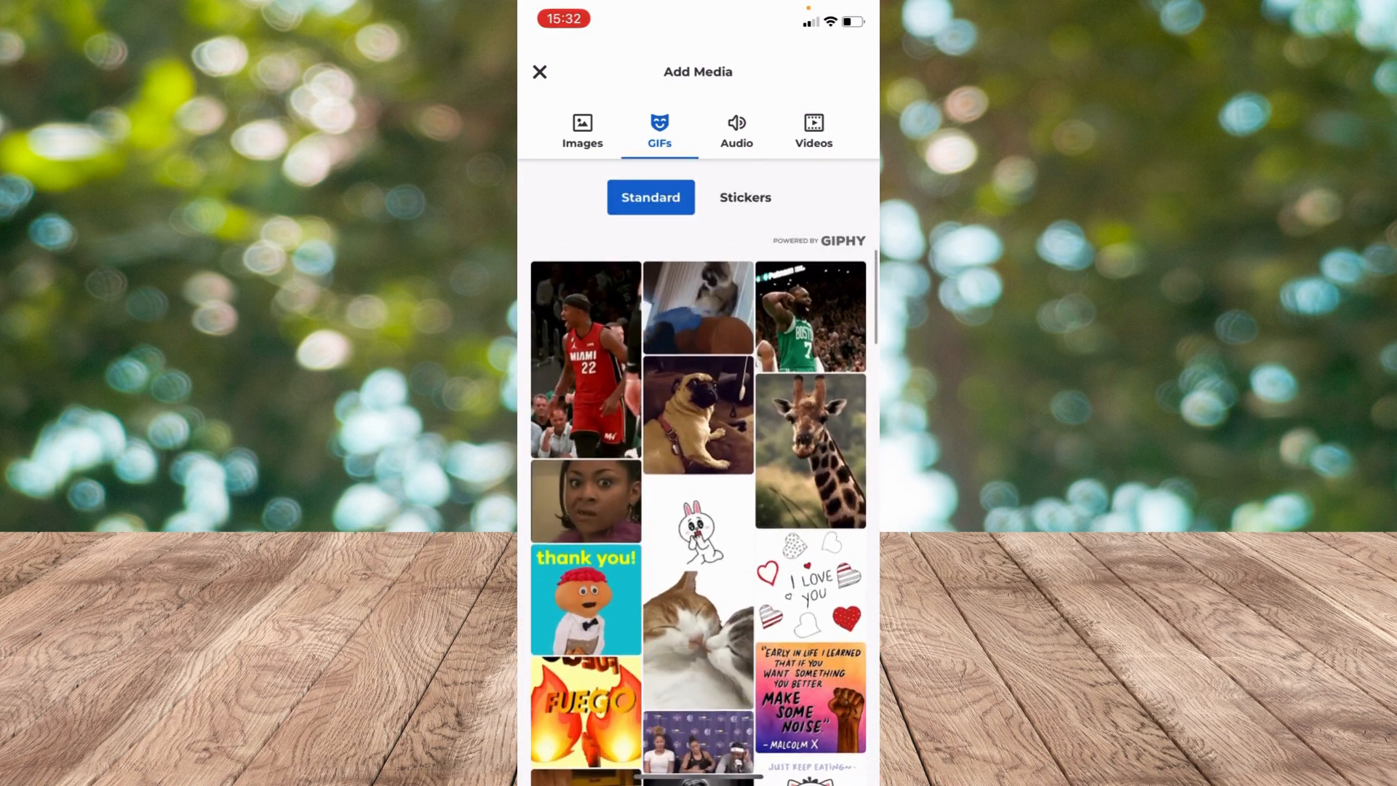
left_click(698, 414)
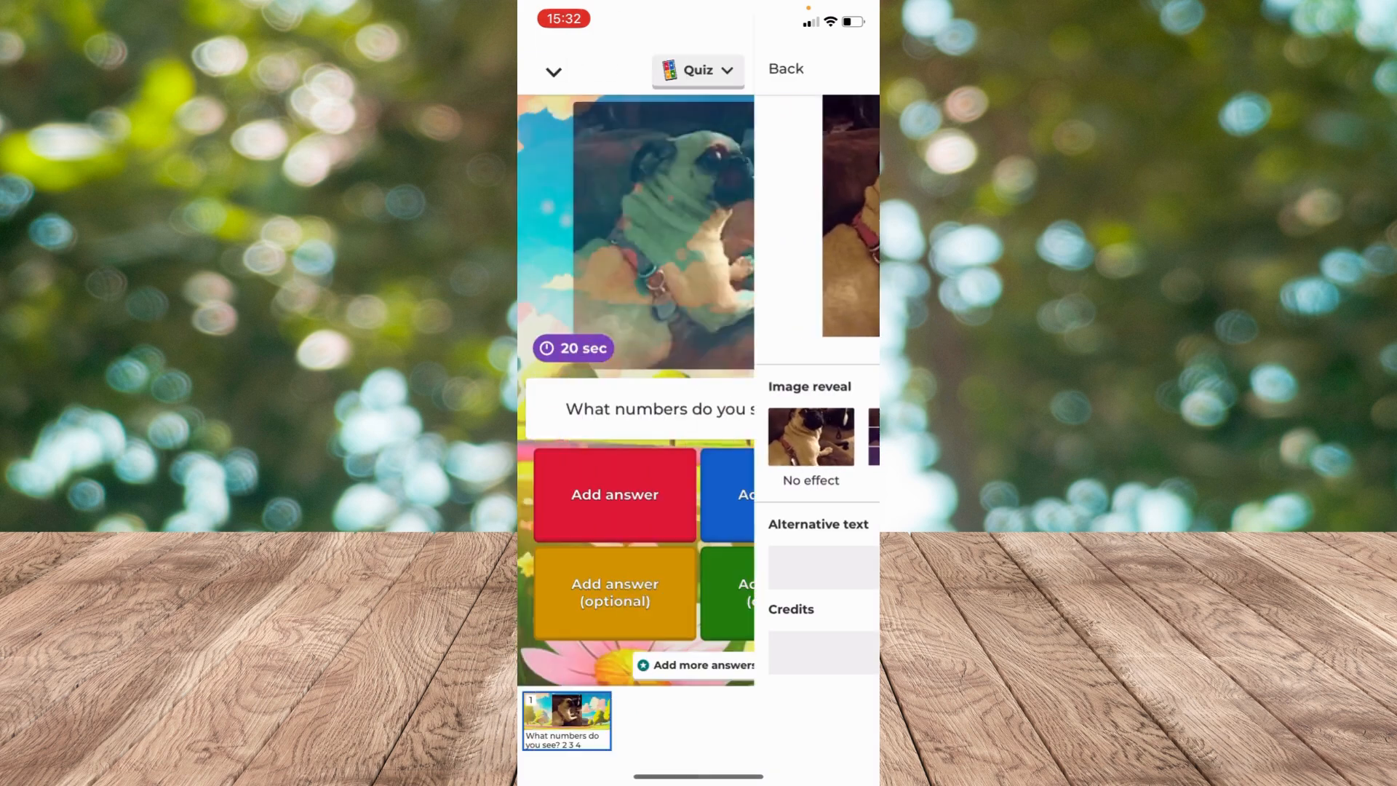
Step: Enter answers 256, 278, 123 and 234, marking 234 as correct
left_click(785, 69)
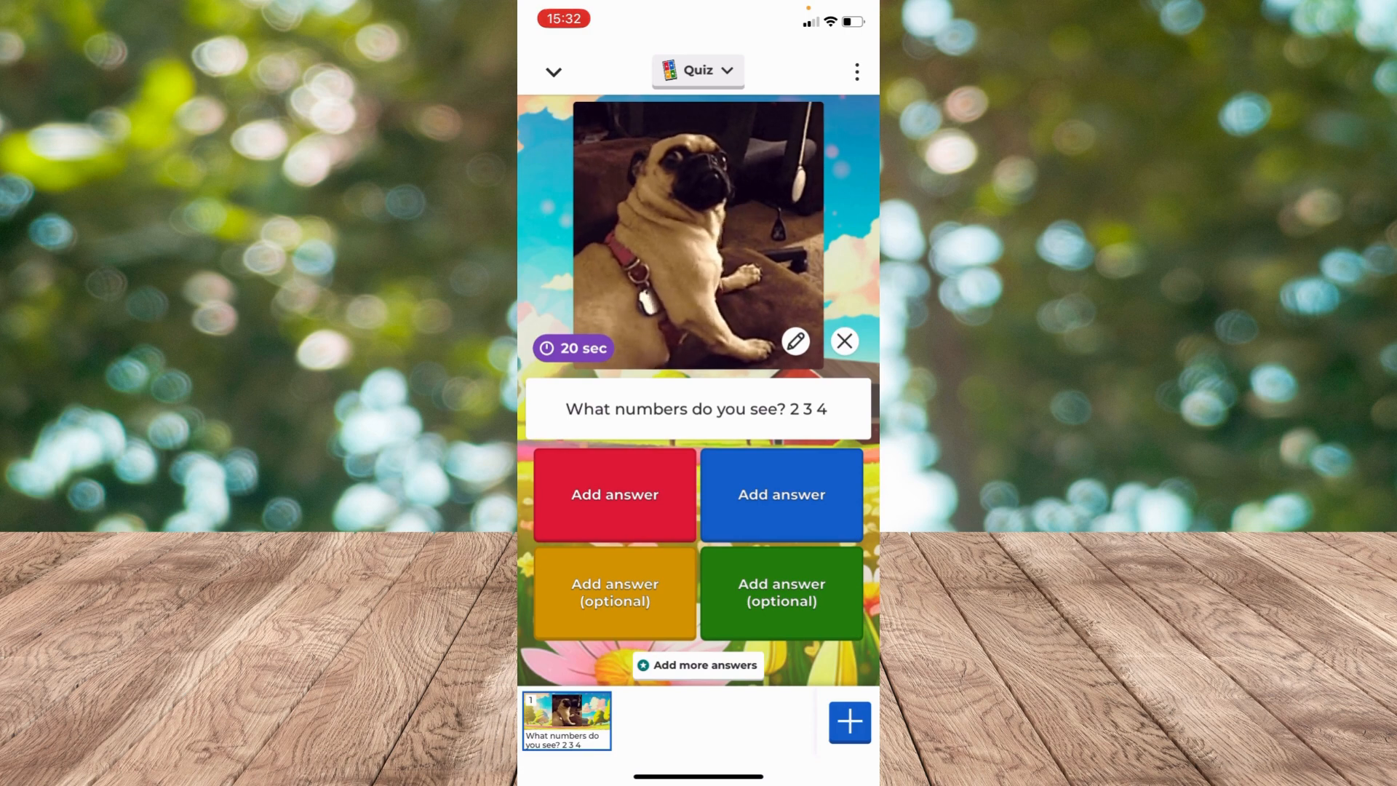
left_click(614, 493)
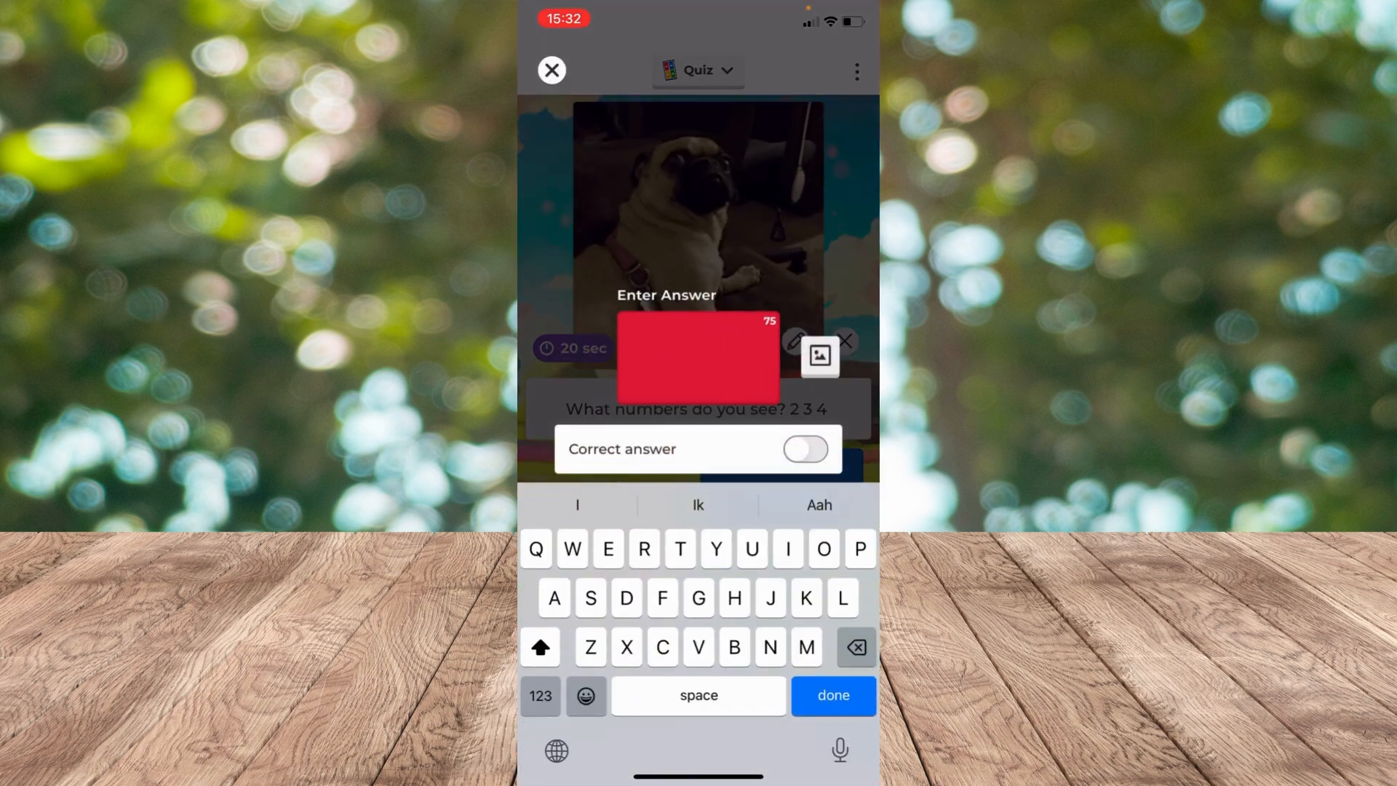
type("256")
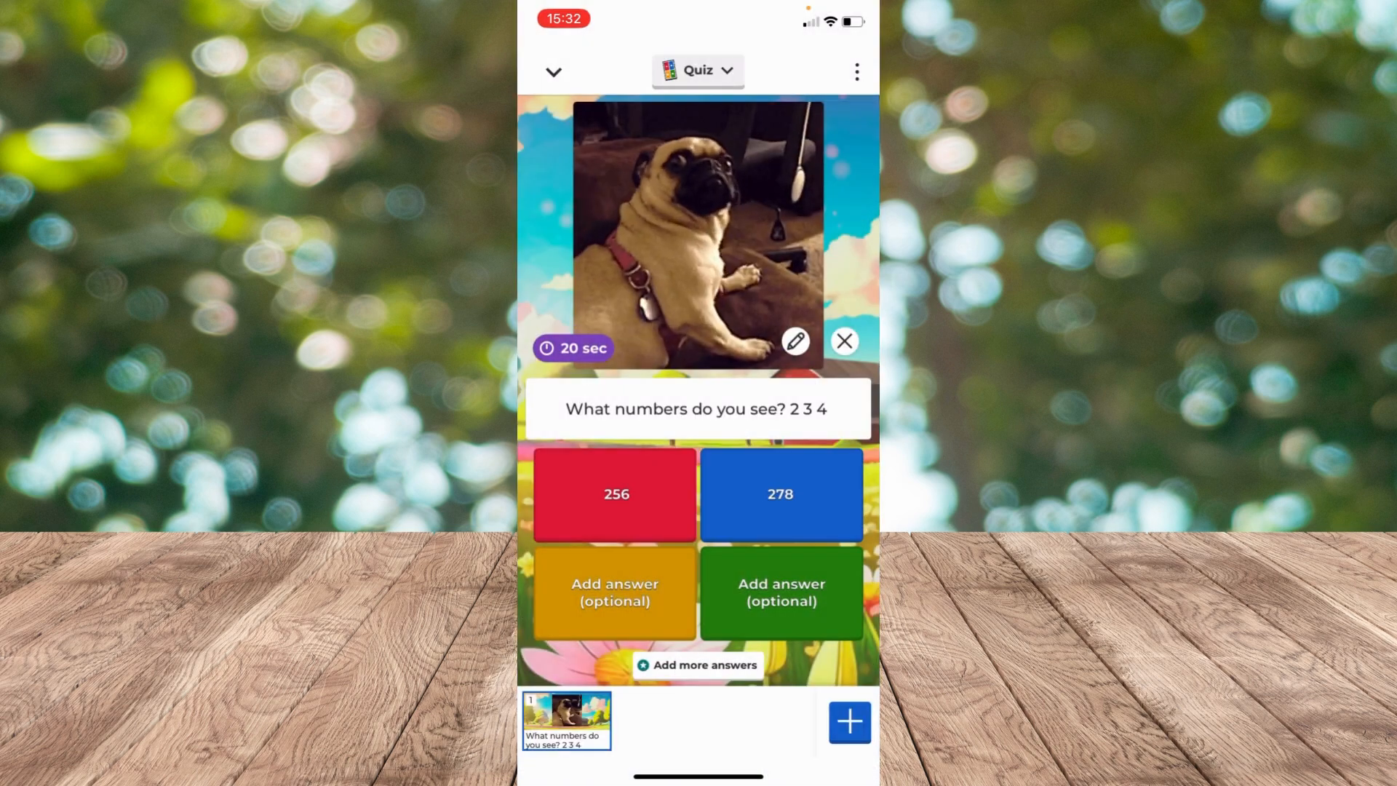
left_click(615, 592)
type("23")
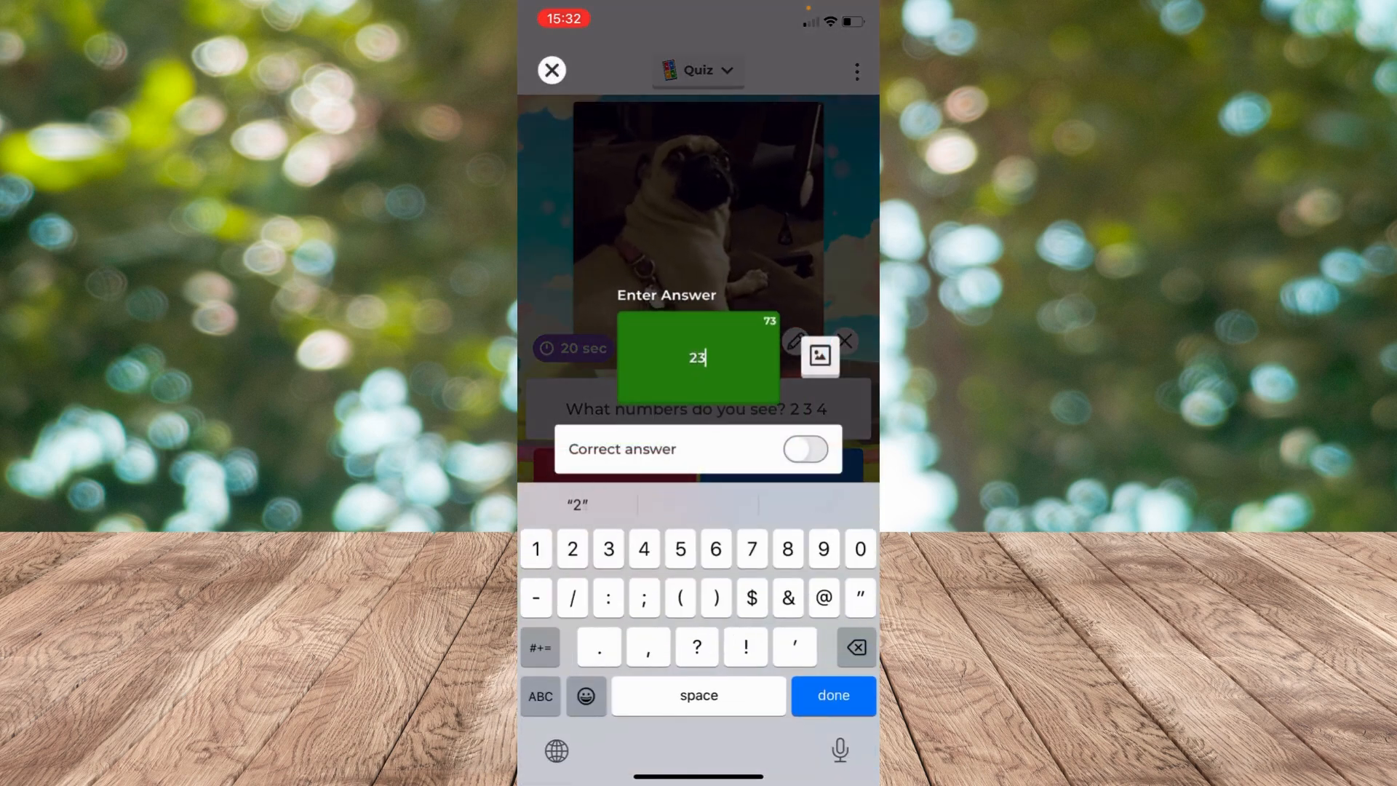
type("4")
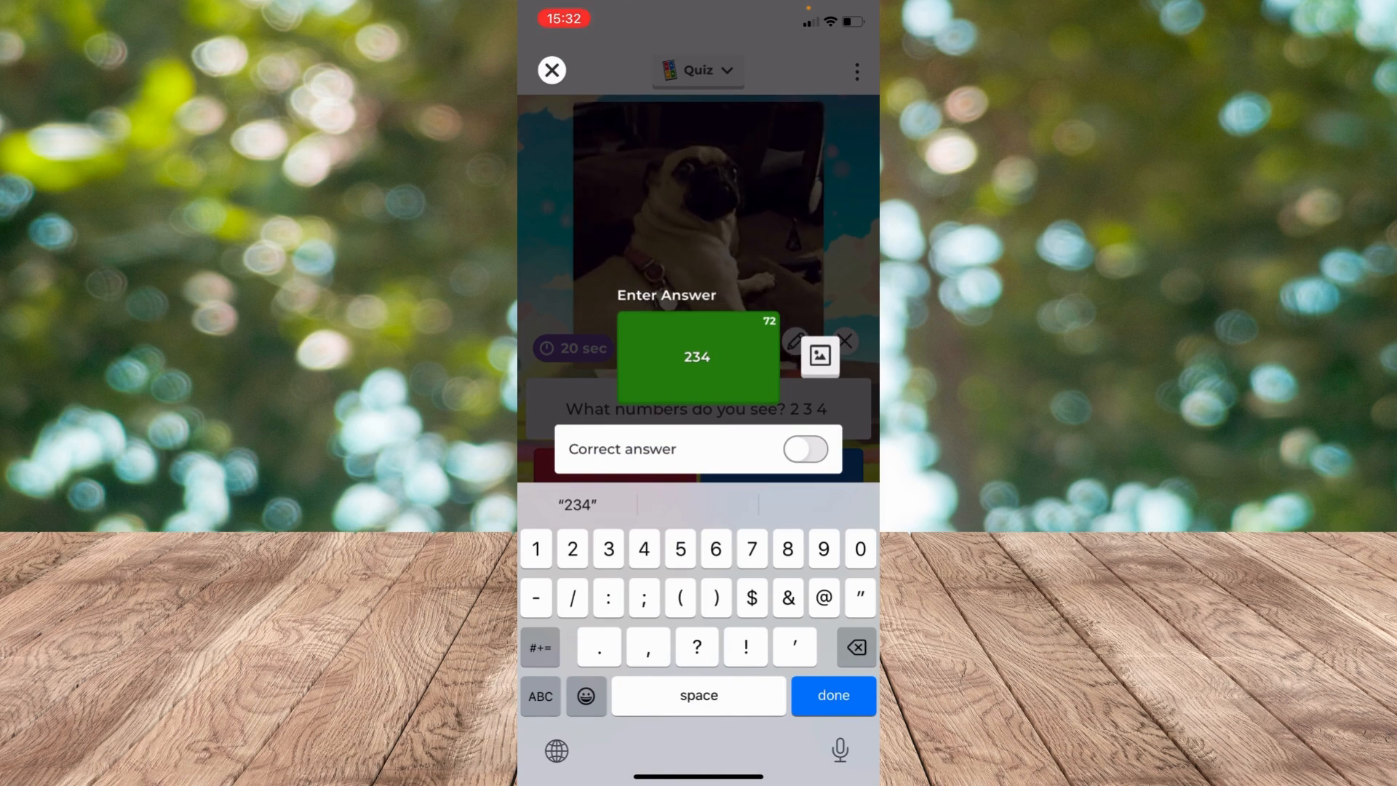
left_click(833, 695)
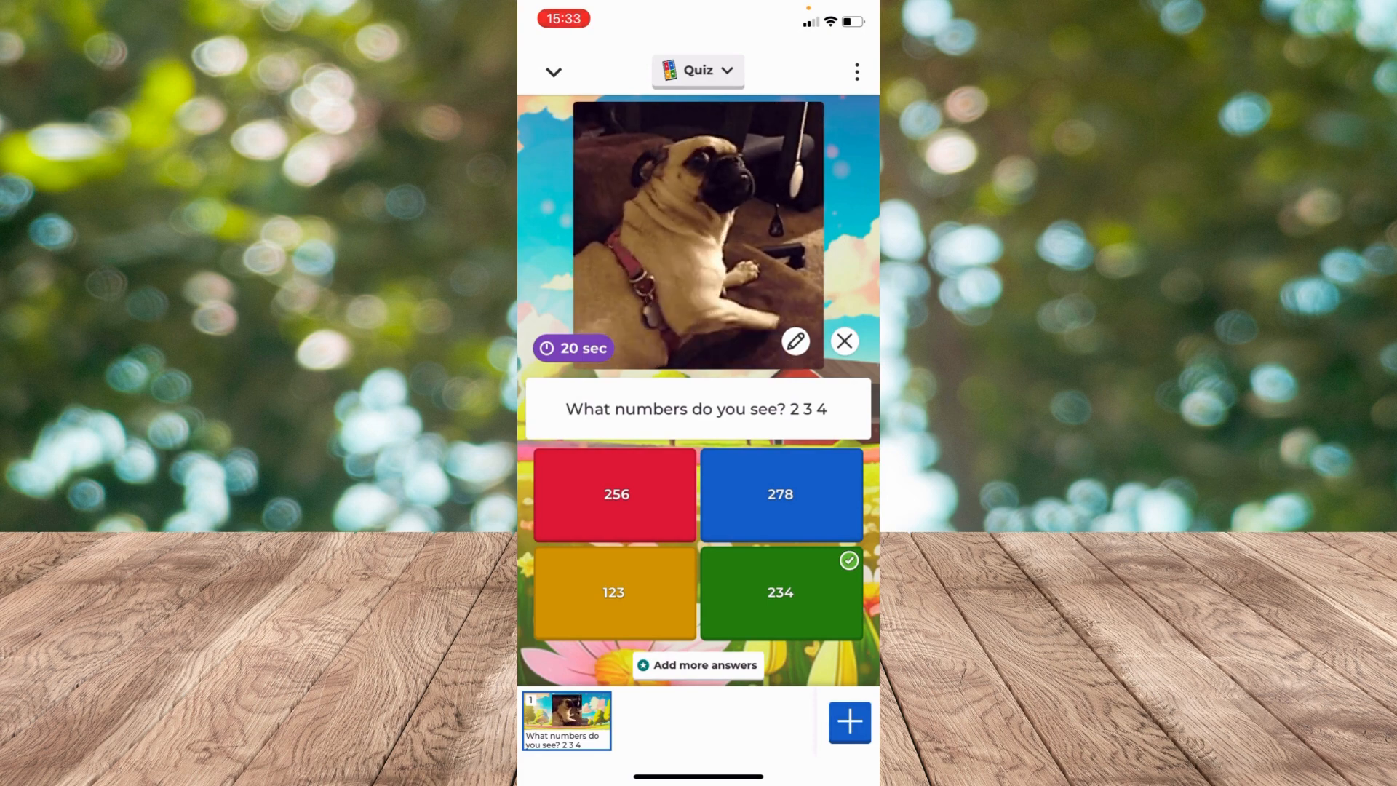
Step: Add a True or False question 'Do you see number 5?' with True correct
left_click(847, 722)
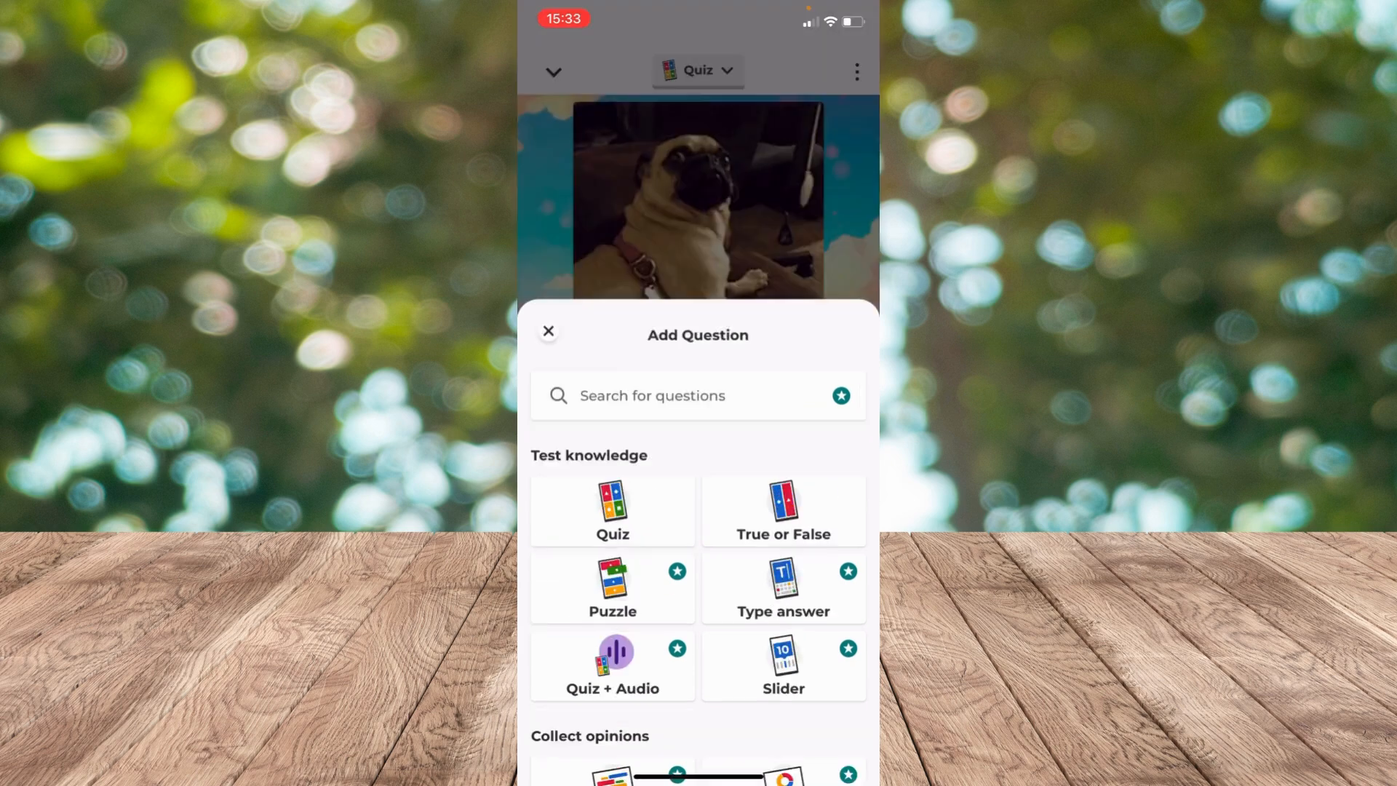
left_click(782, 510)
type("Do you see numbe")
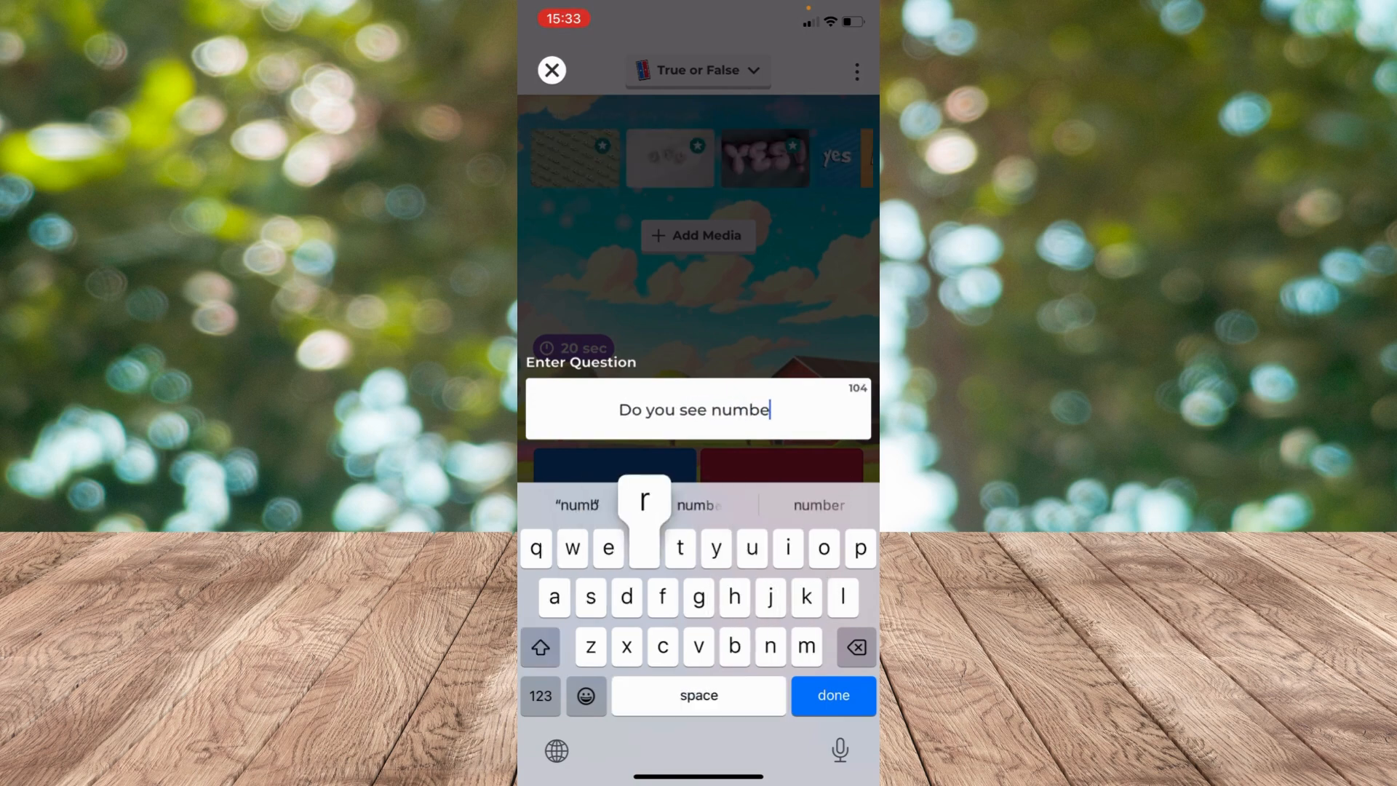
left_click(830, 695)
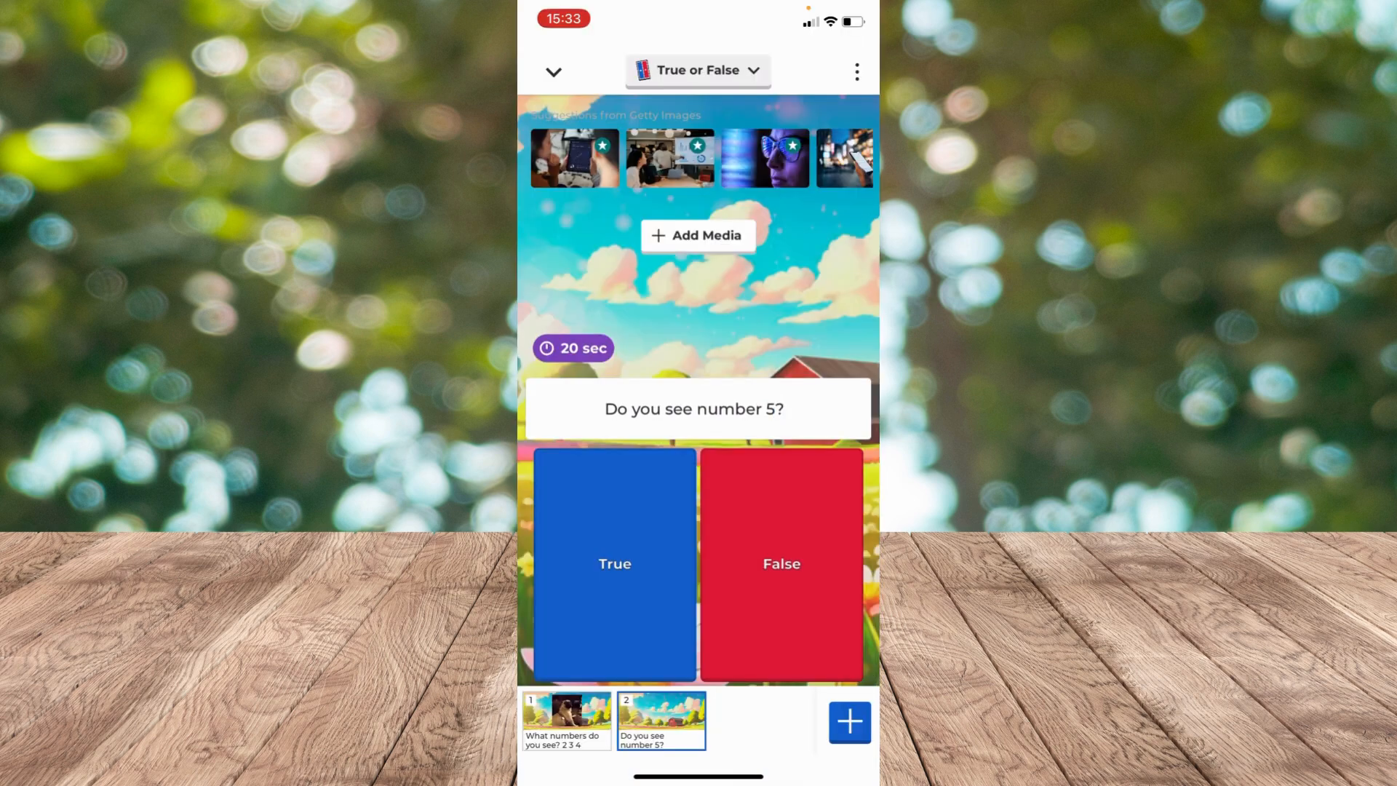
left_click(614, 563)
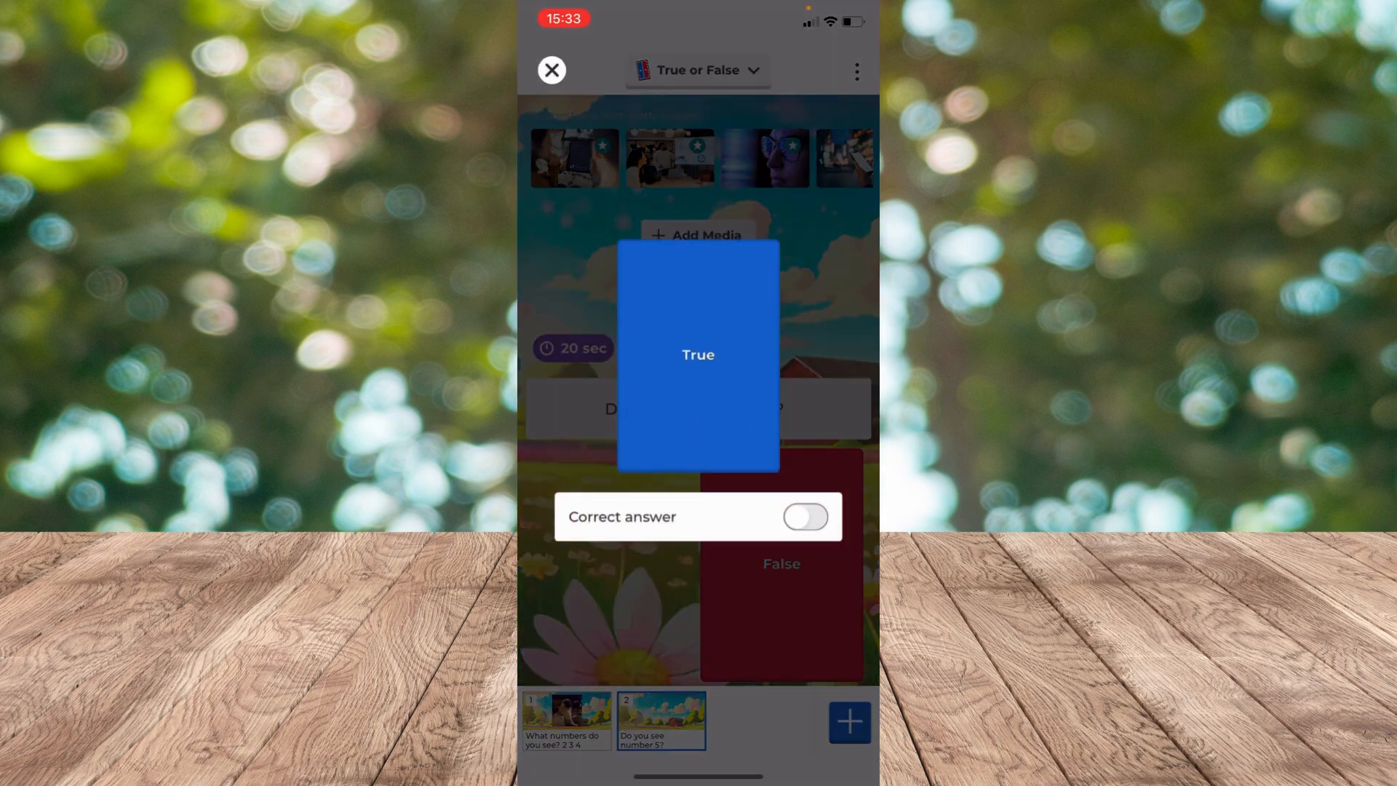
left_click(802, 517)
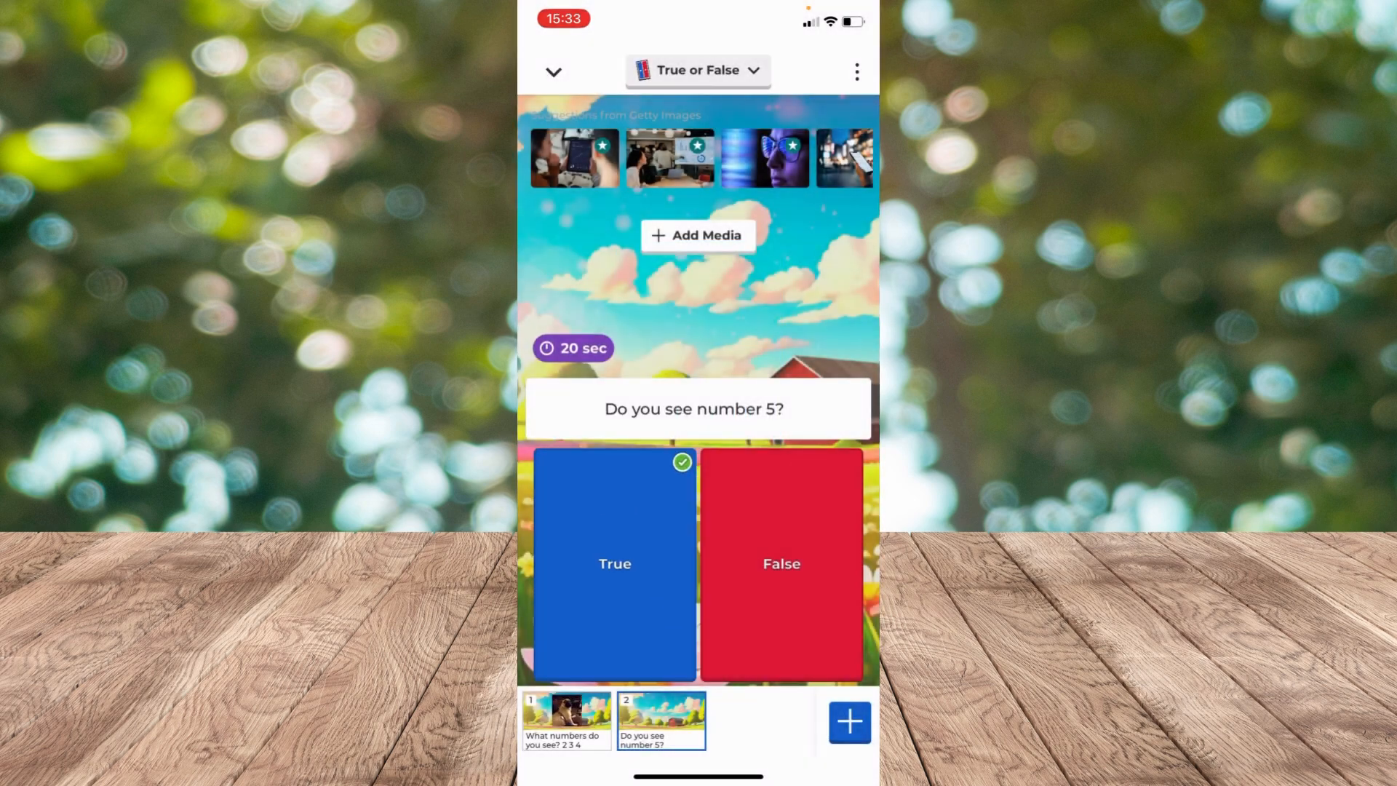
left_click(847, 722)
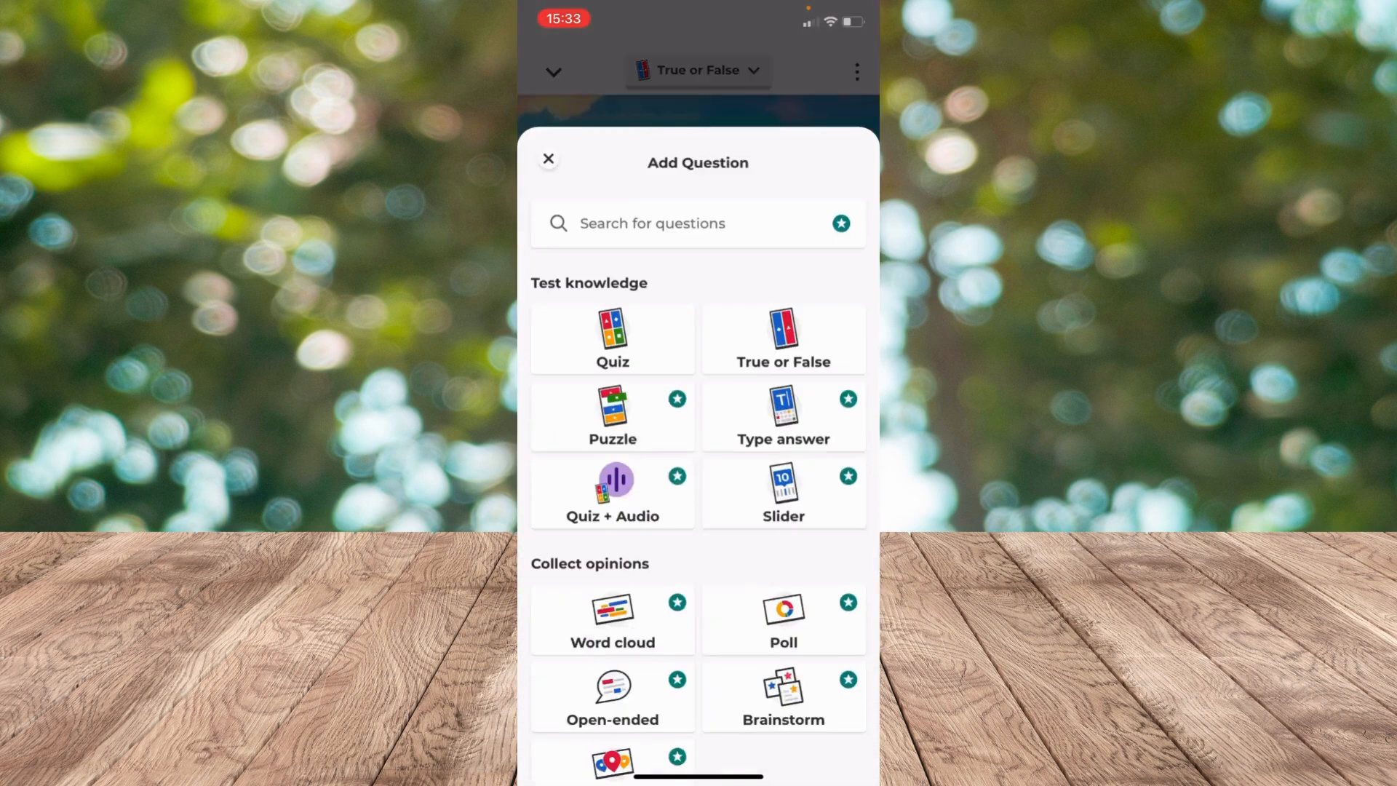
scroll("down", 3)
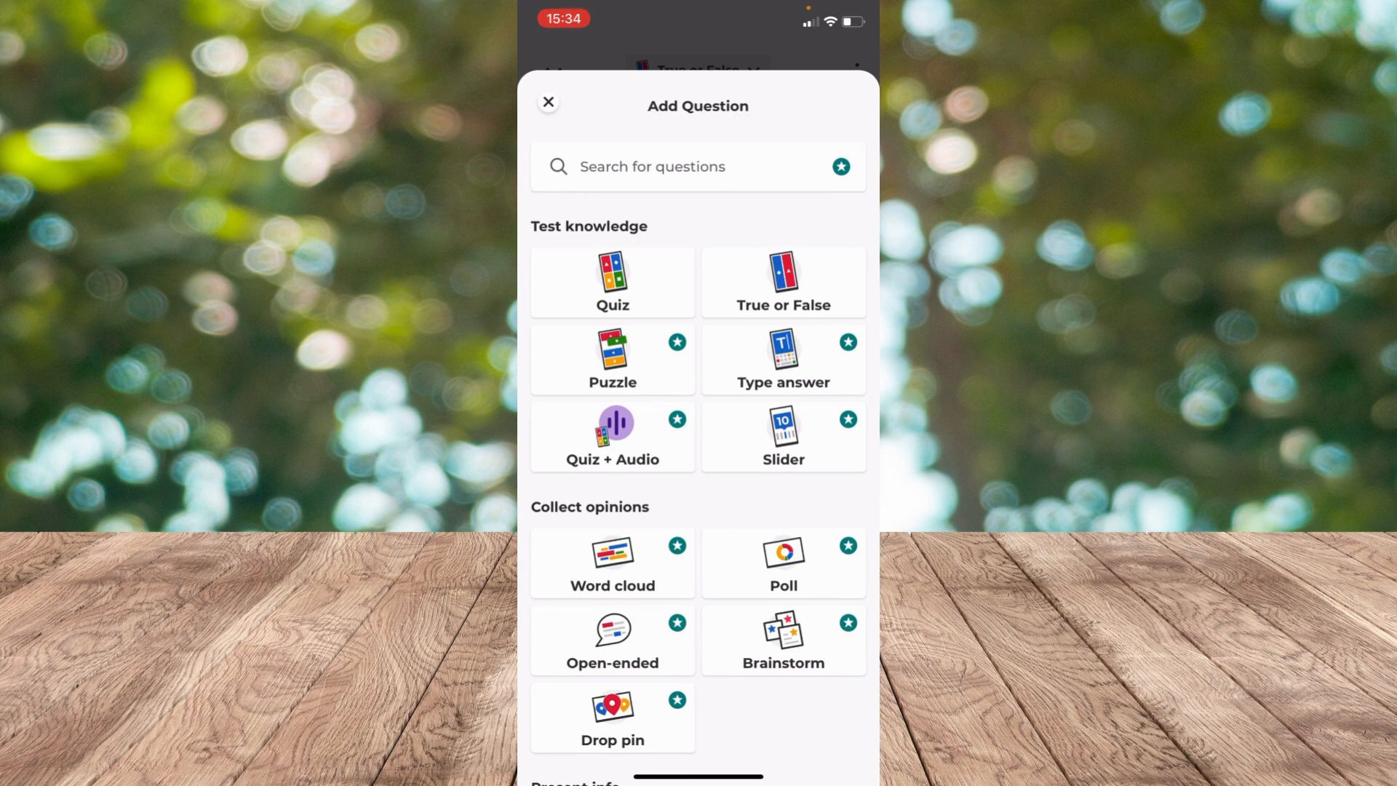
left_click(782, 283)
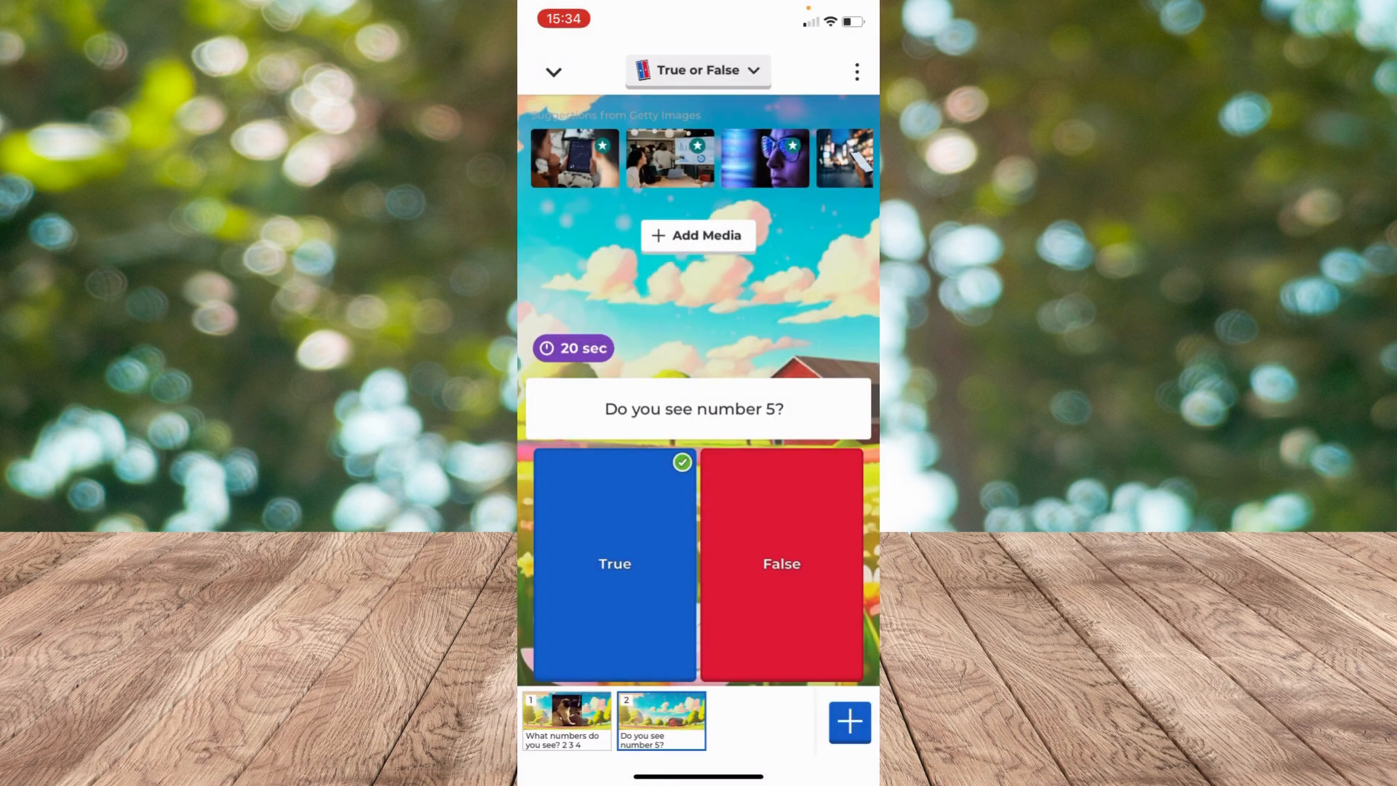
Step: Review the Kahoot Quiz overview and save the two-question public quiz
left_click(552, 71)
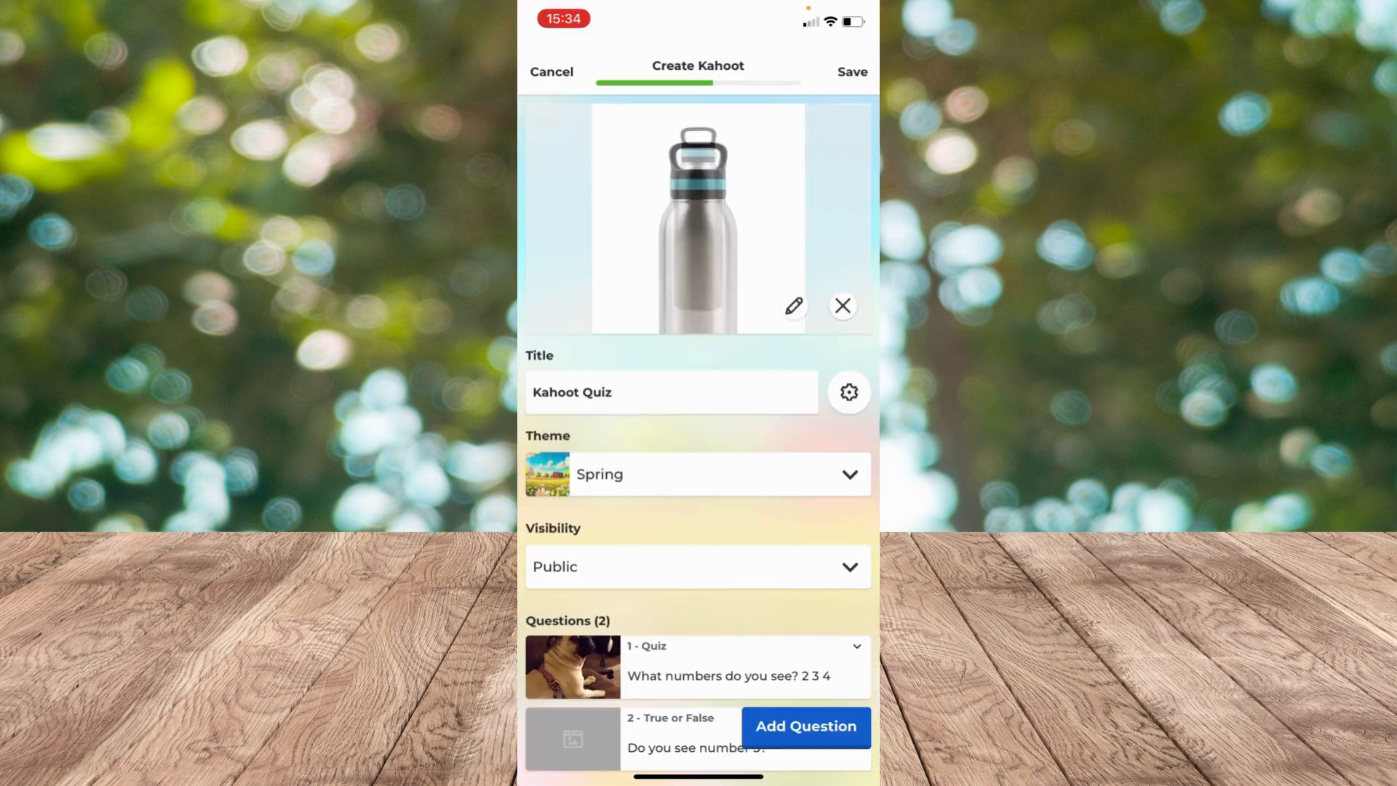
scroll("down", 3)
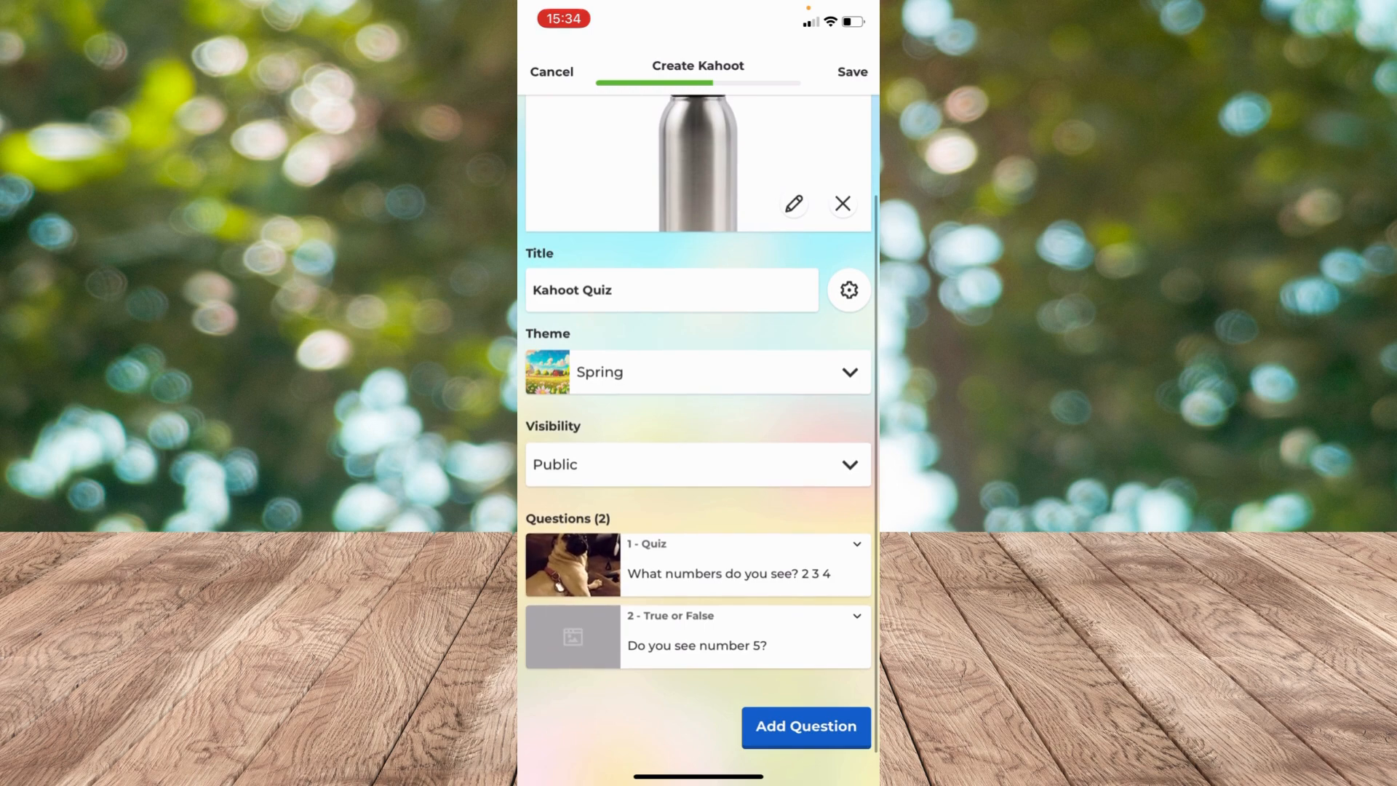
scroll("down", 3)
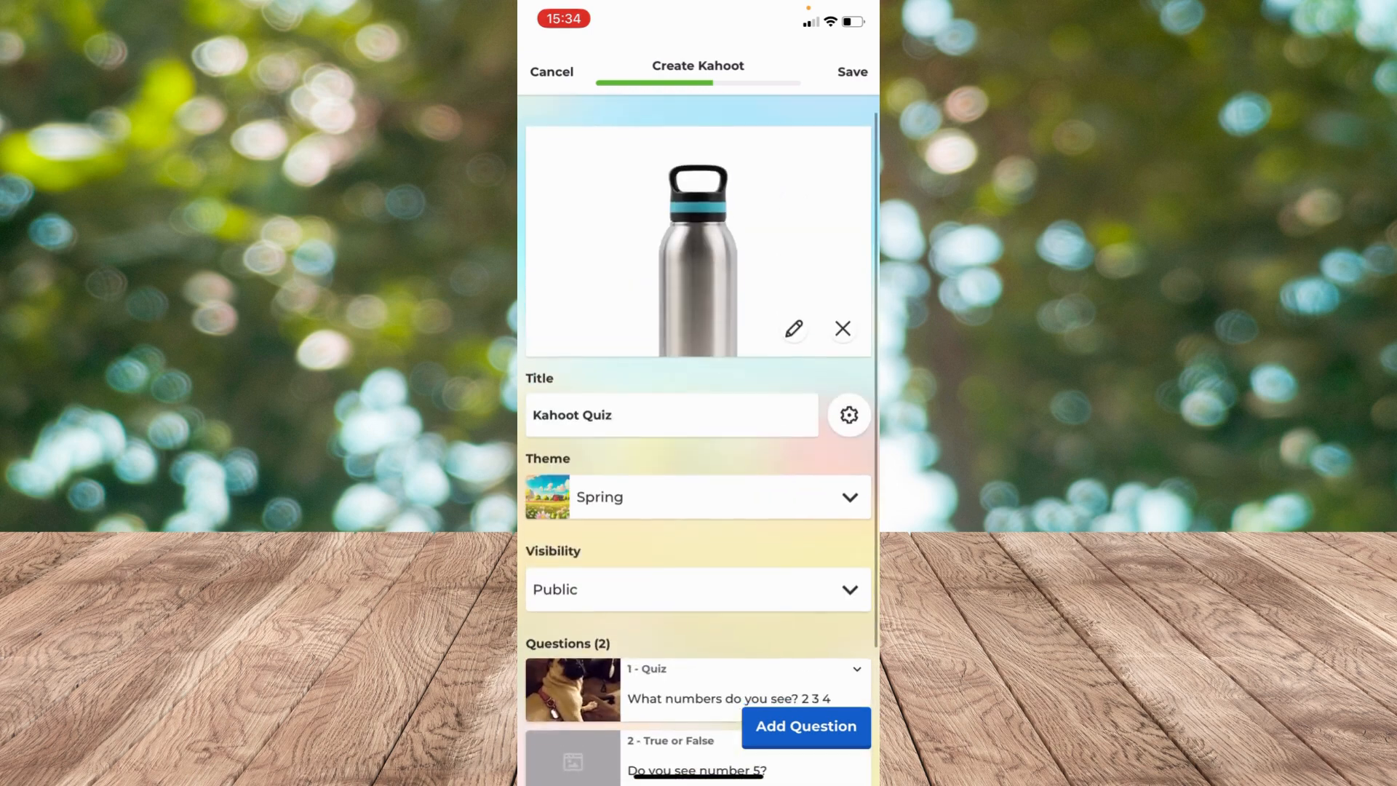
left_click(852, 71)
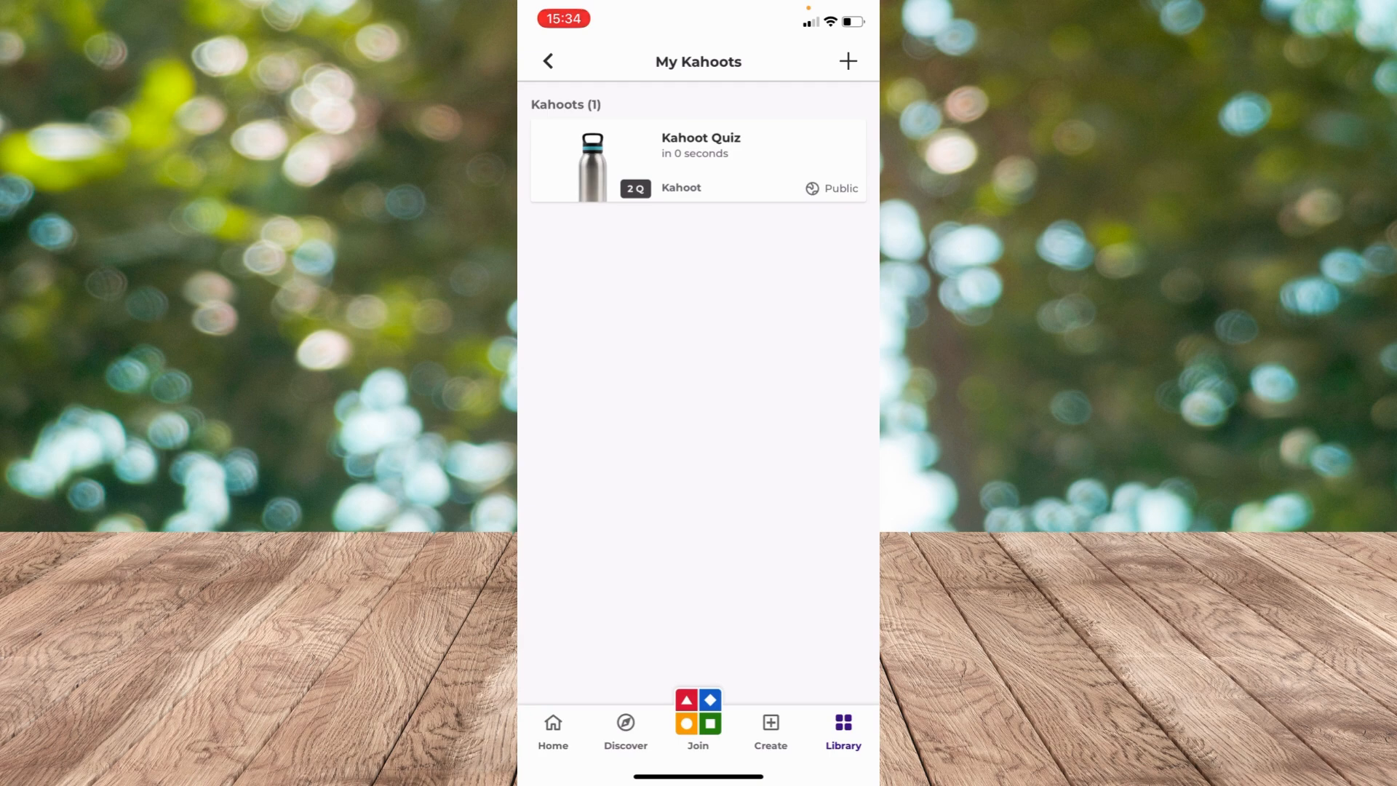
Step: Return Home and scroll the Kahoot Quiz details to view its two questions
left_click(552, 729)
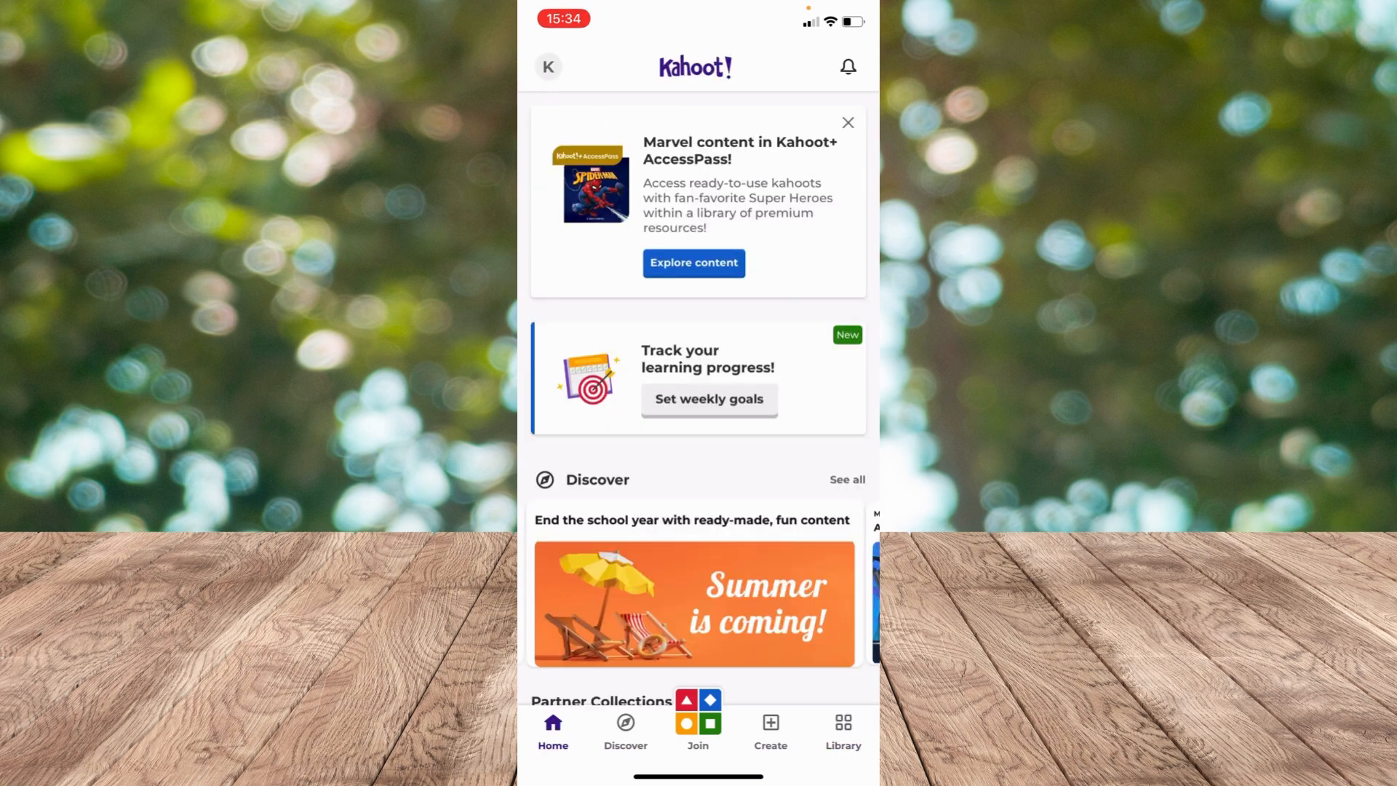
scroll("down", 3)
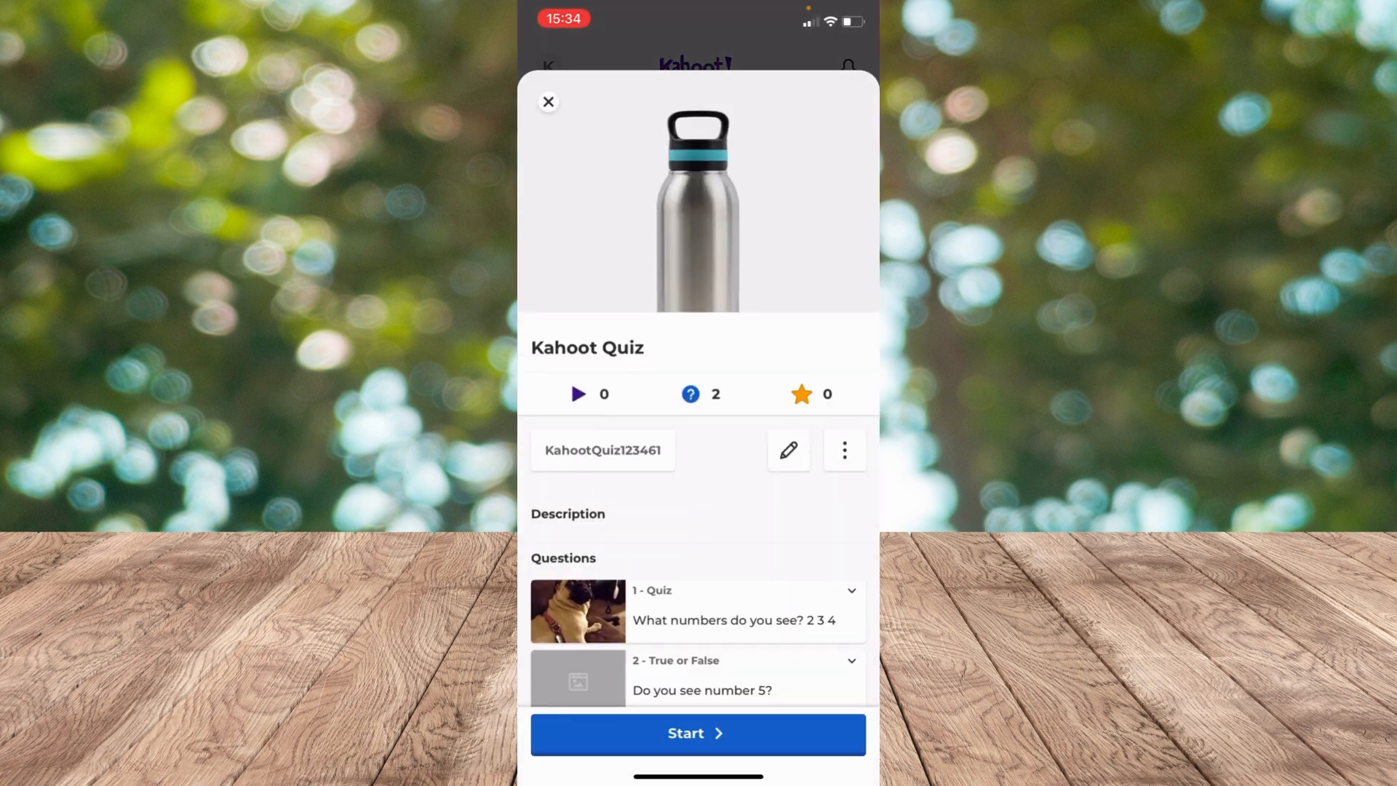
scroll("down", 3)
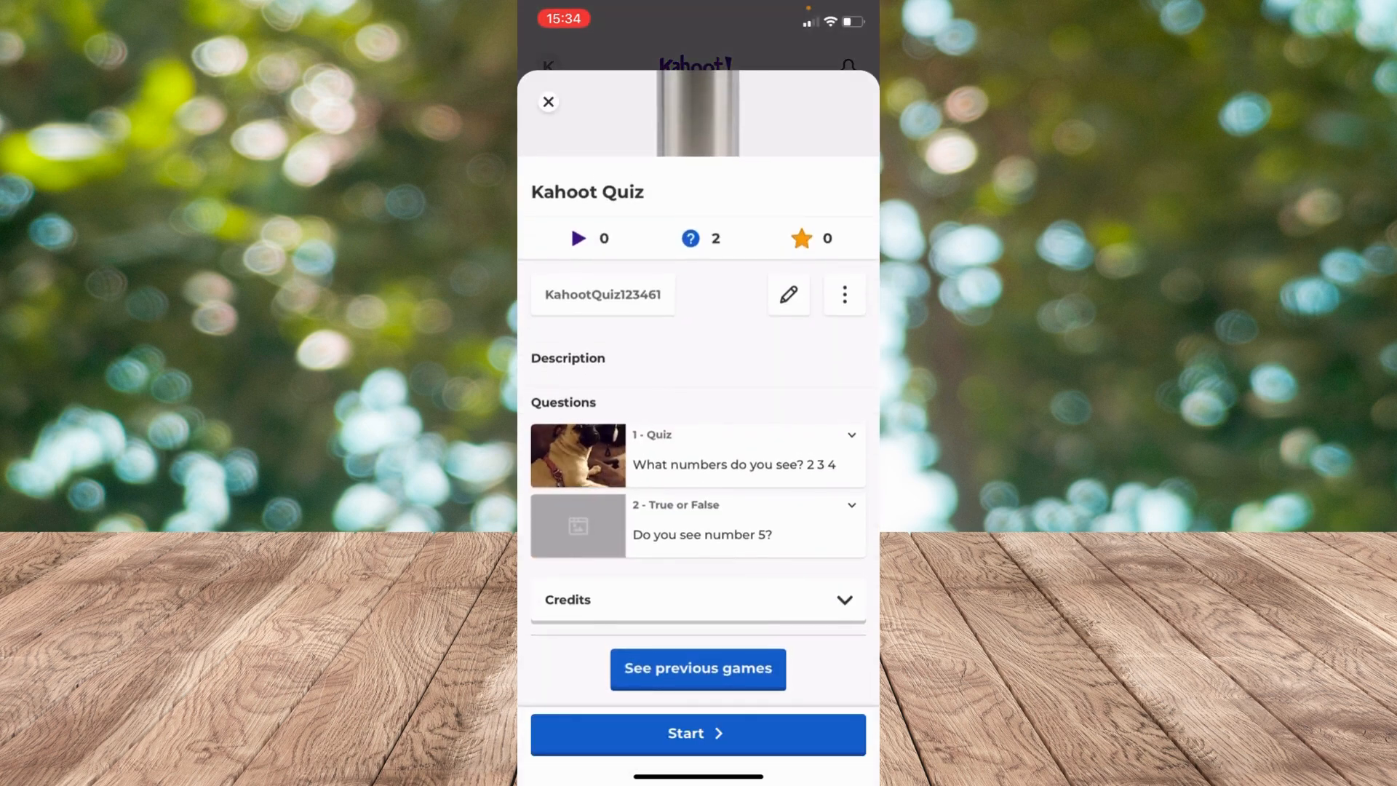
Step: Start Kahoot Quiz live and dismiss the Live kahoot settings tip
left_click(697, 733)
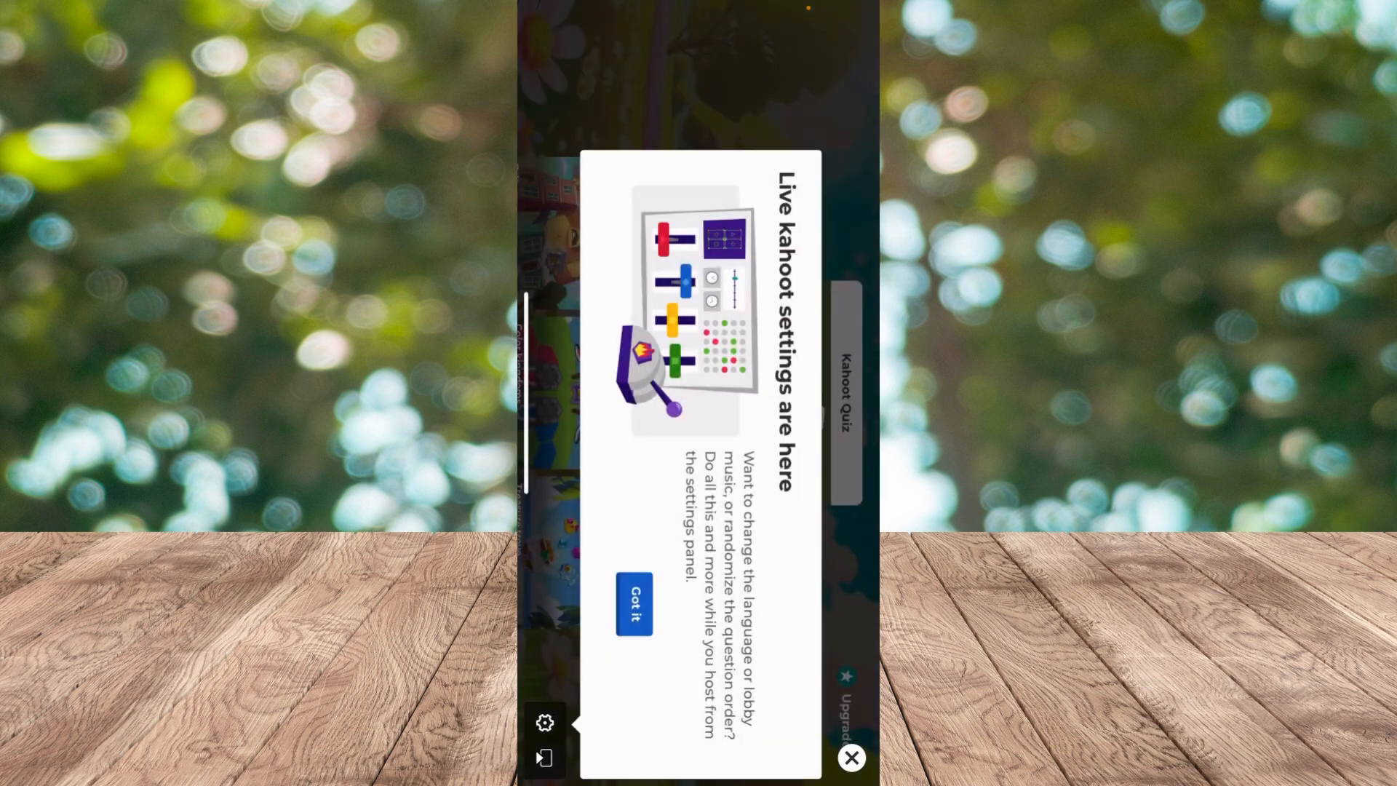
left_click(634, 611)
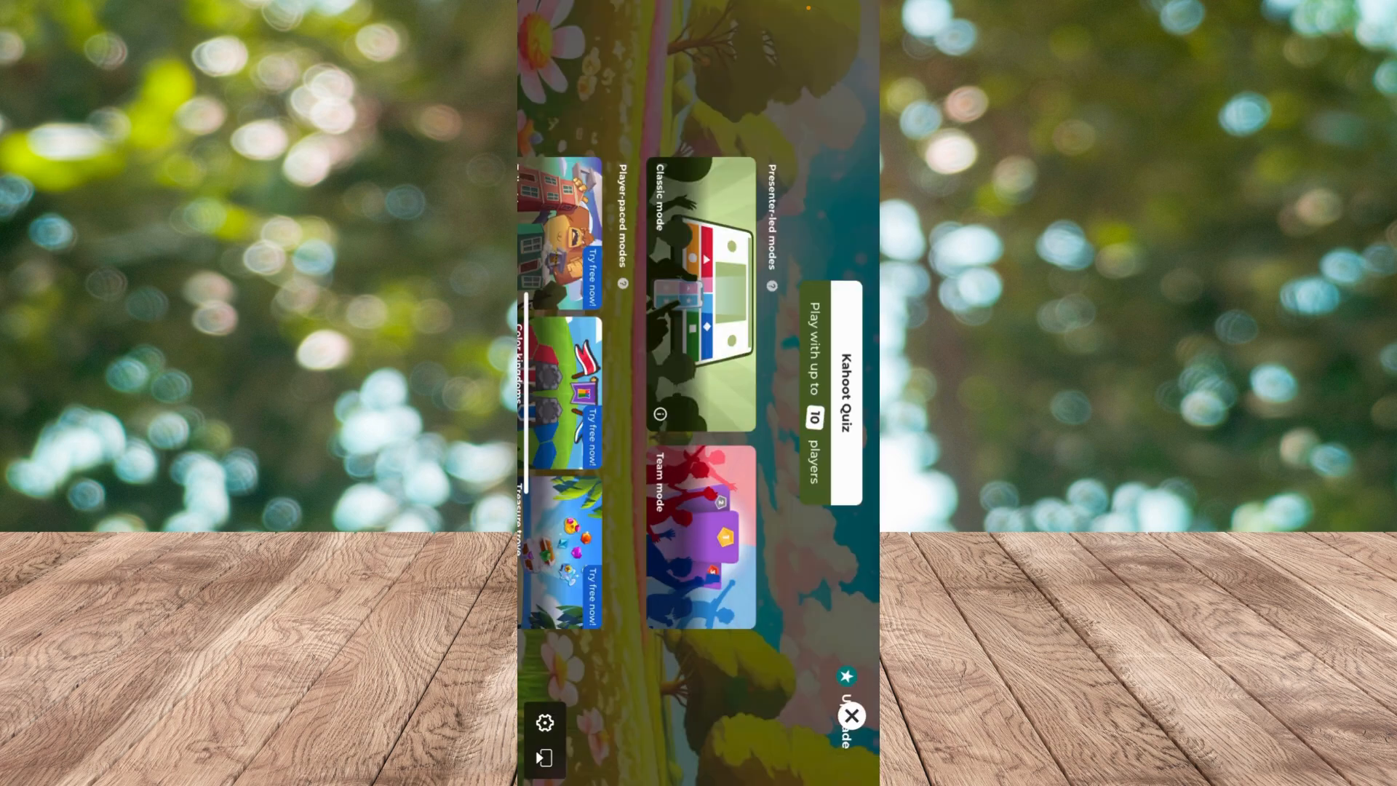